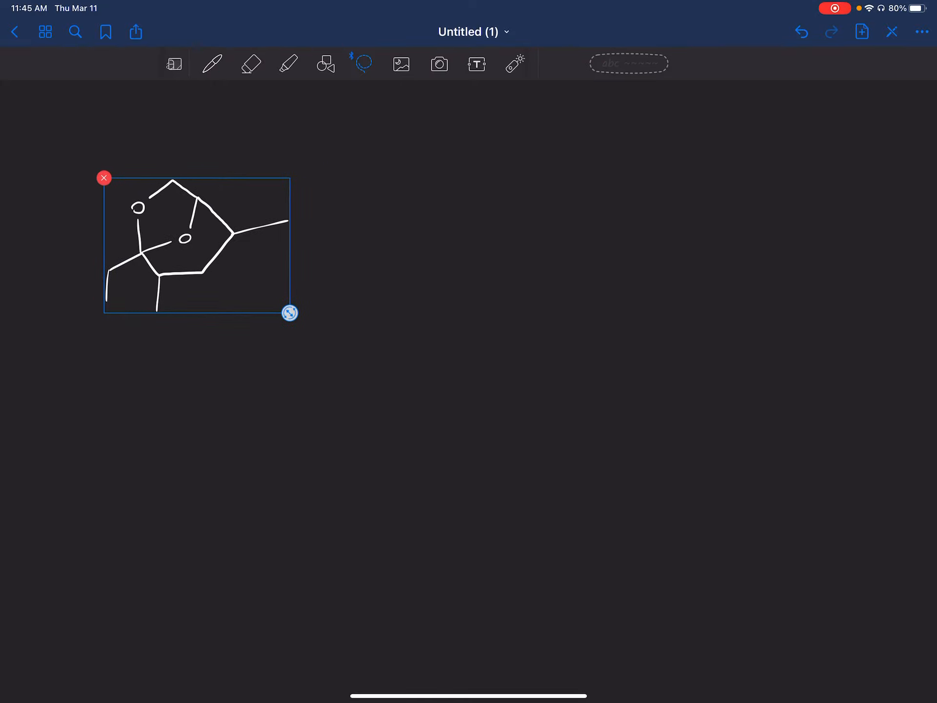
Step: Return to the Pen tool and zoom in on the bicyclic acetal drawing
{"action": "left_click", "coordinate": [211, 63]}
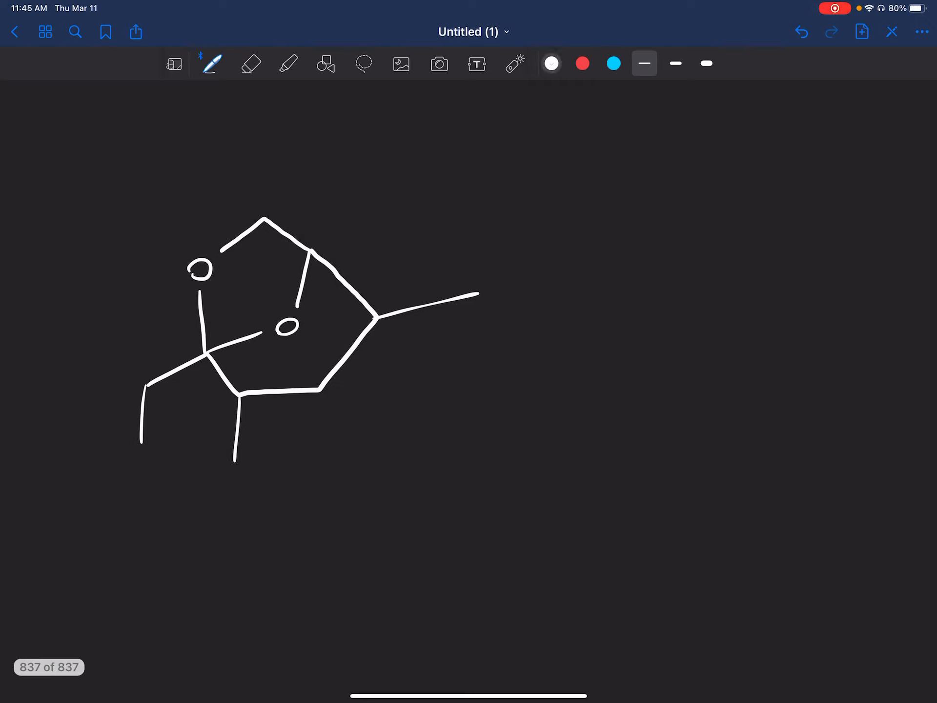
{"action": "left_click_drag", "start_coordinate": [535, 300], "coordinate": [721, 300]}
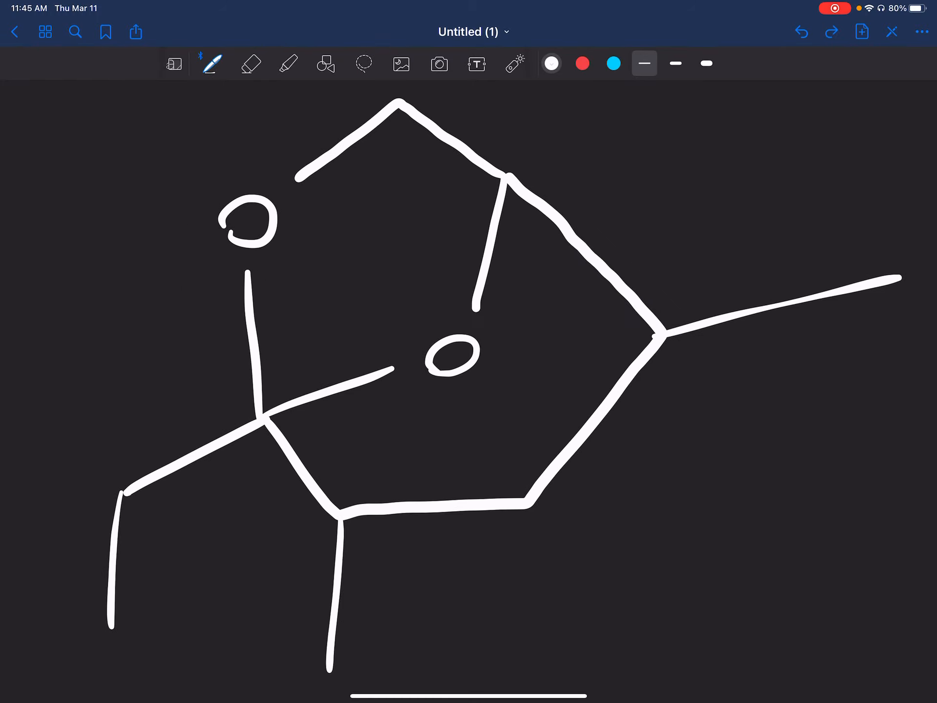
Step: In blue, dot the acetal carbon, write H+/H2O reagents and sketch the generic RO/OR acetal, starting its 'Ace' label
{"action": "left_click", "coordinate": [613, 63]}
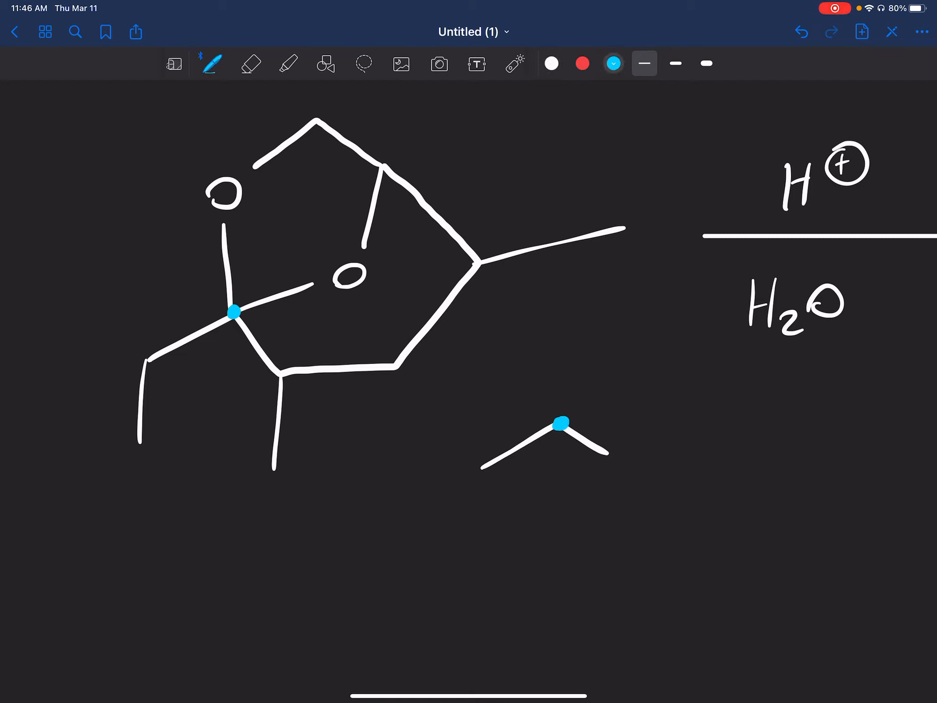
{"action": "left_click_drag", "start_coordinate": [556, 425], "coordinate": [538, 375]}
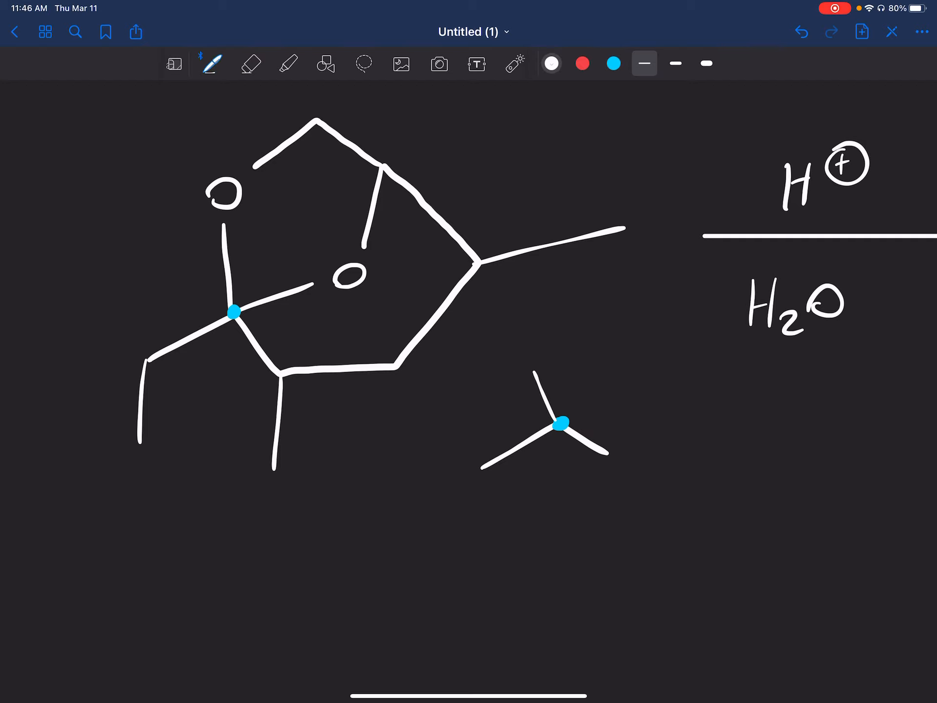
{"action": "left_click_drag", "start_coordinate": [537, 382], "coordinate": [610, 370]}
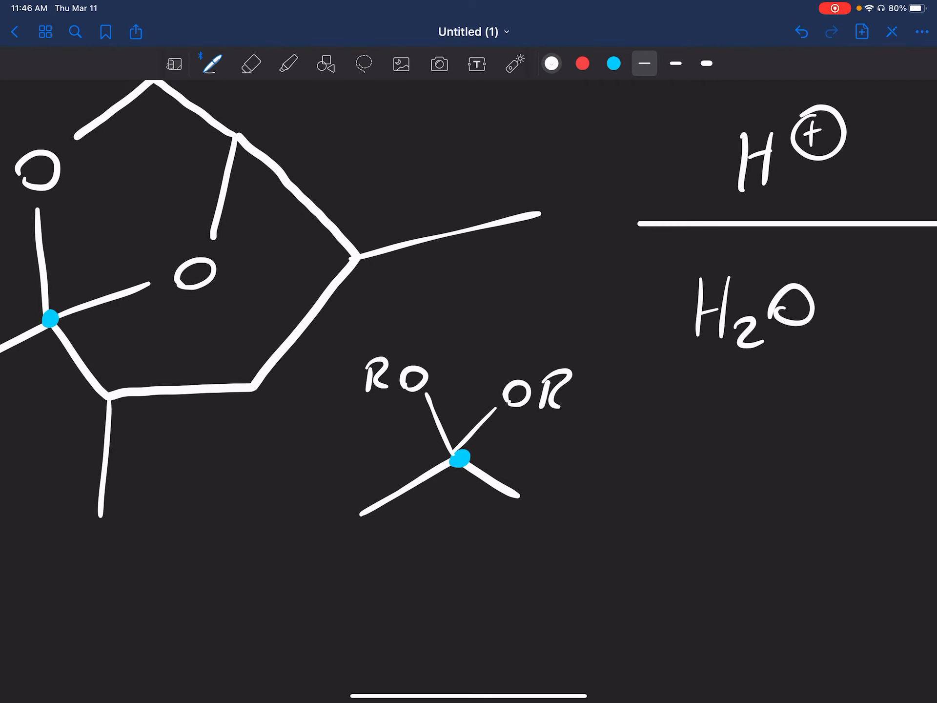
{"action": "type", "text": "Ace"}
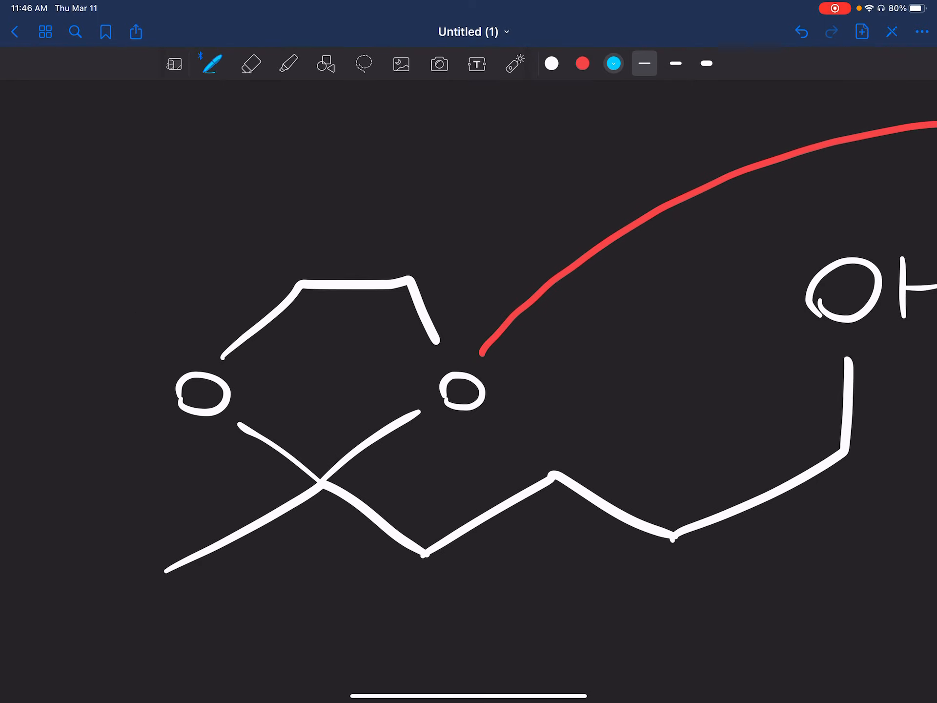
Step: Scroll back through the earlier hydrolysis mechanism, then label the sketch 'Acetal' and finish the reagent arrowhead
{"action": "scroll", "scroll_direction": "left", "scroll_amount": 3}
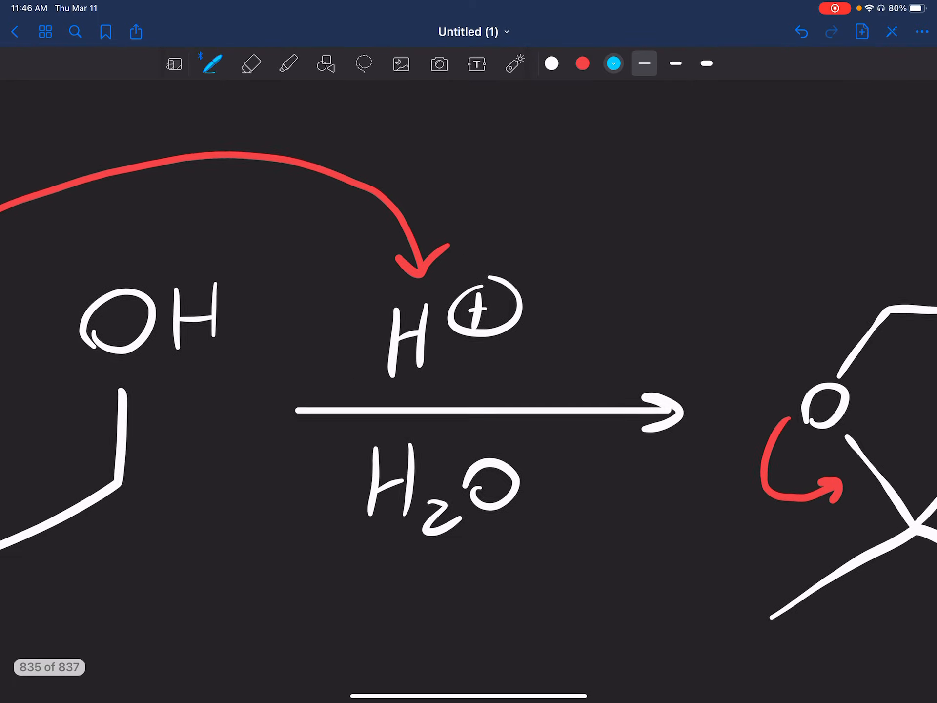
{"action": "scroll", "scroll_direction": "down", "scroll_amount": 3}
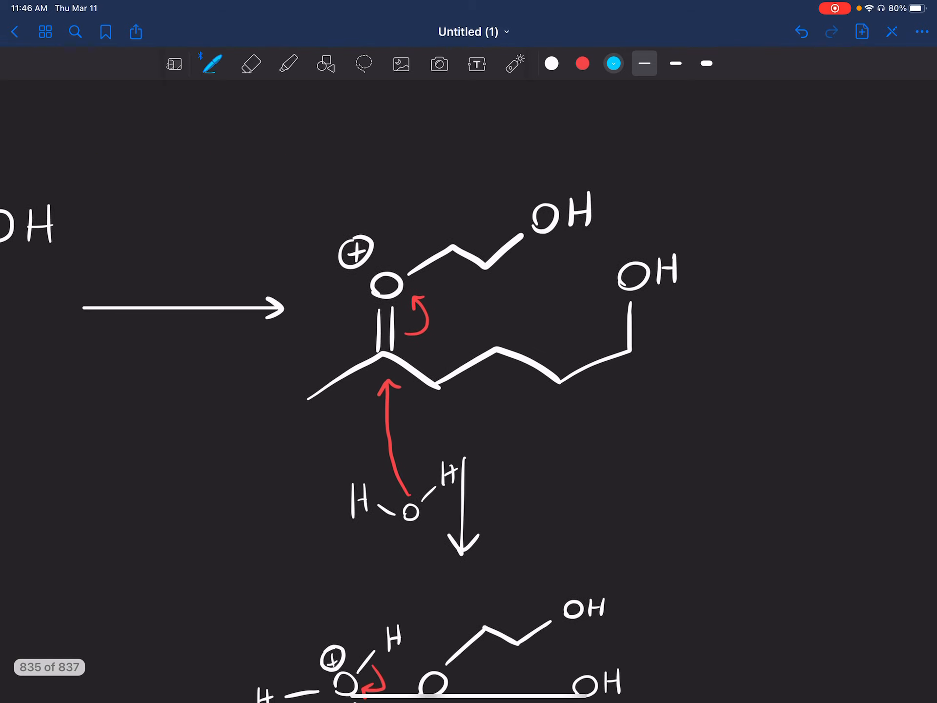
{"action": "scroll", "scroll_direction": "down", "scroll_amount": 3}
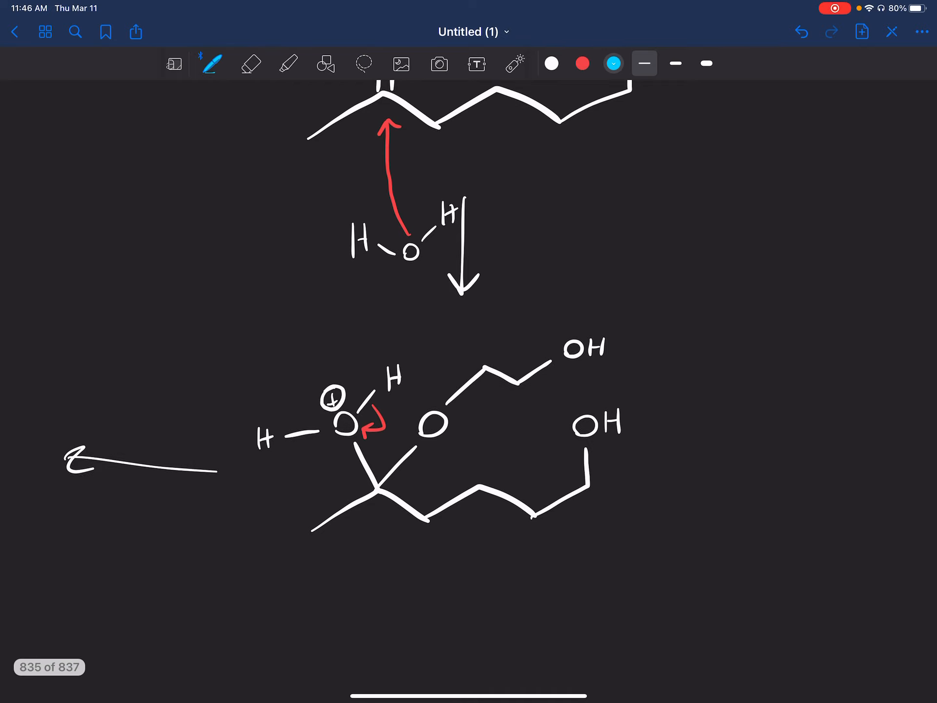
{"action": "scroll", "scroll_direction": "down", "scroll_amount": 3}
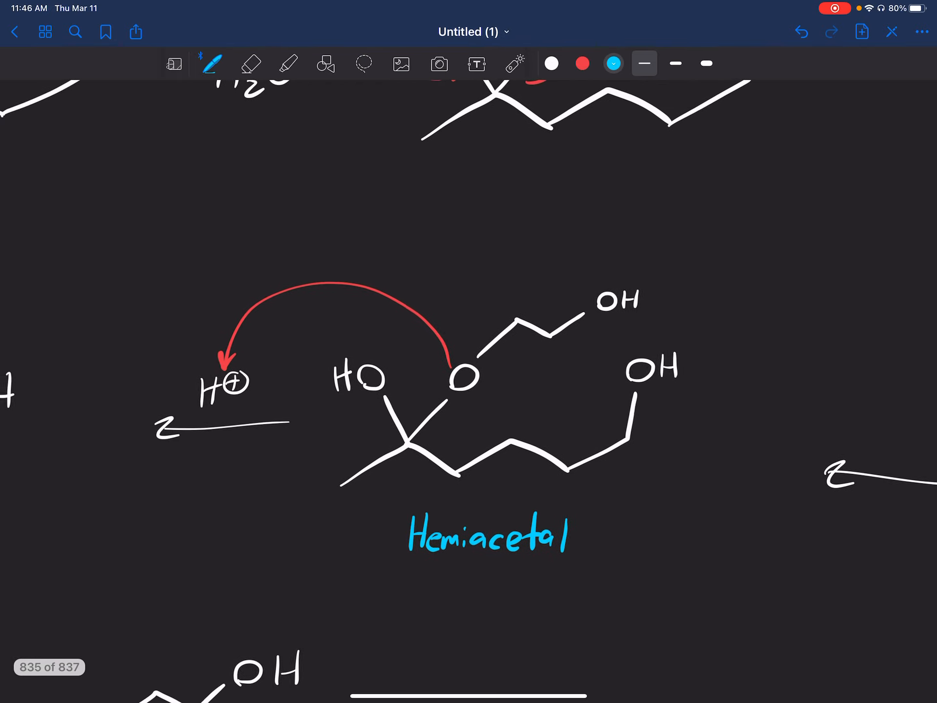
{"action": "left_click", "coordinate": [250, 64]}
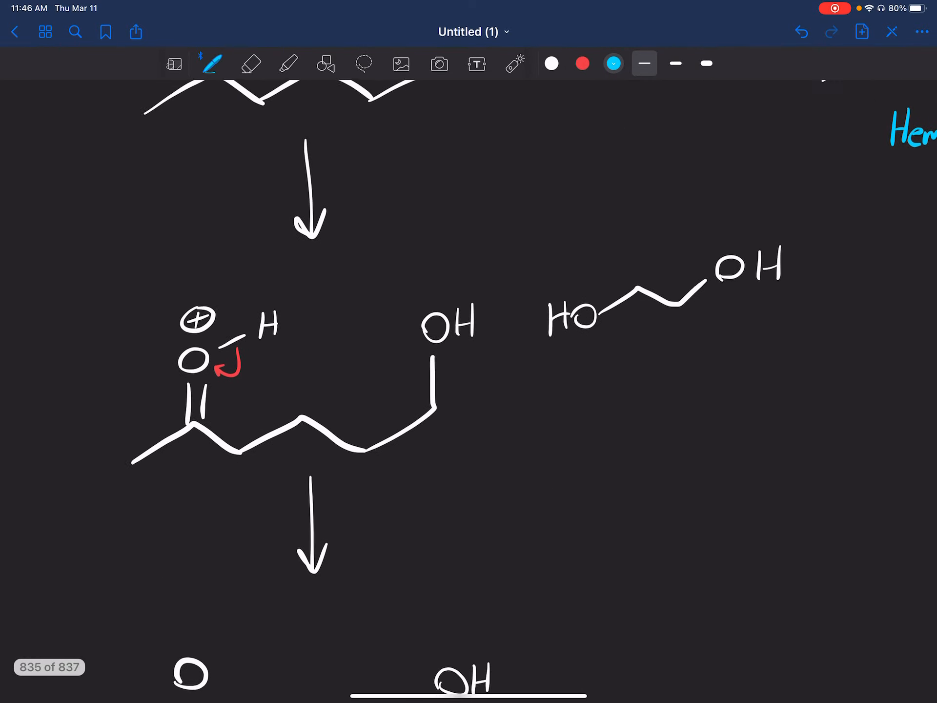
{"action": "scroll", "scroll_direction": "down", "scroll_amount": 3}
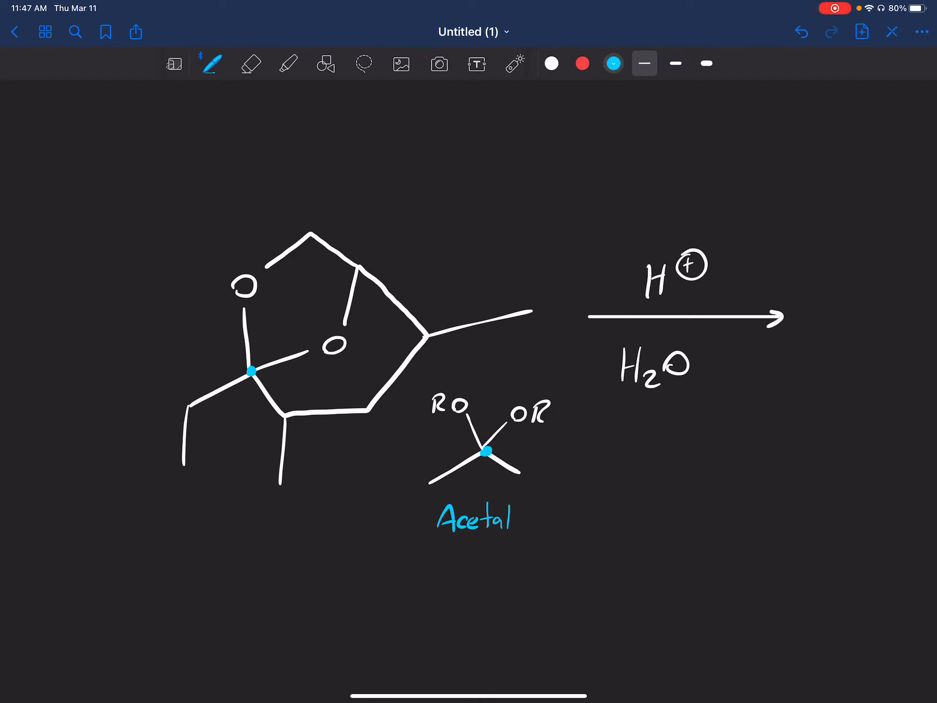
Step: Mark the breaking C–O bond with a red dashed line and switch to the Lasso for copying
{"action": "left_click", "coordinate": [362, 64]}
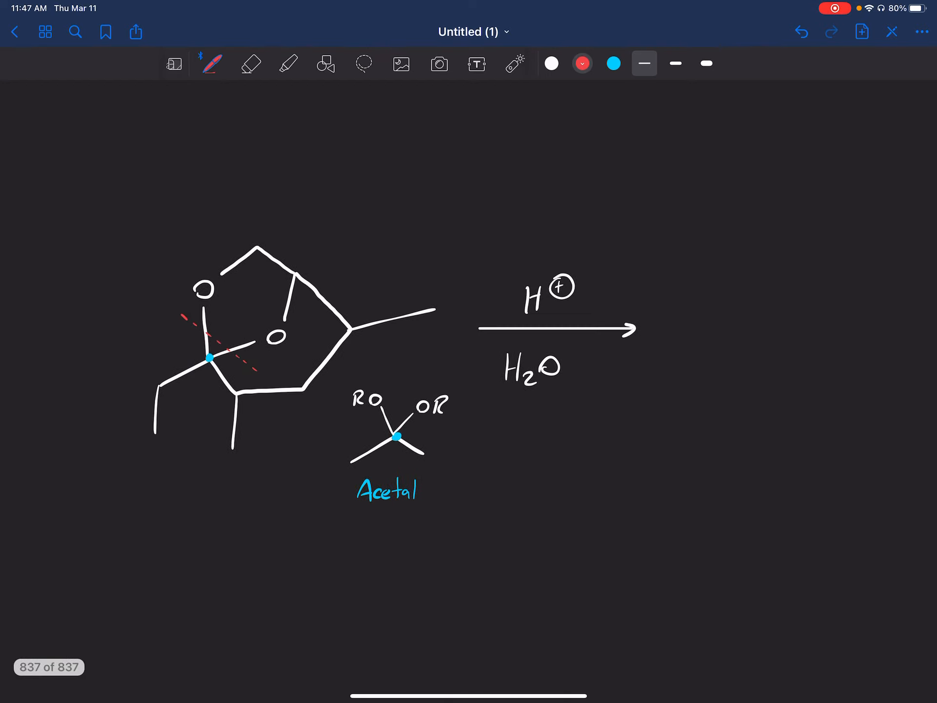
{"action": "left_click", "coordinate": [362, 63]}
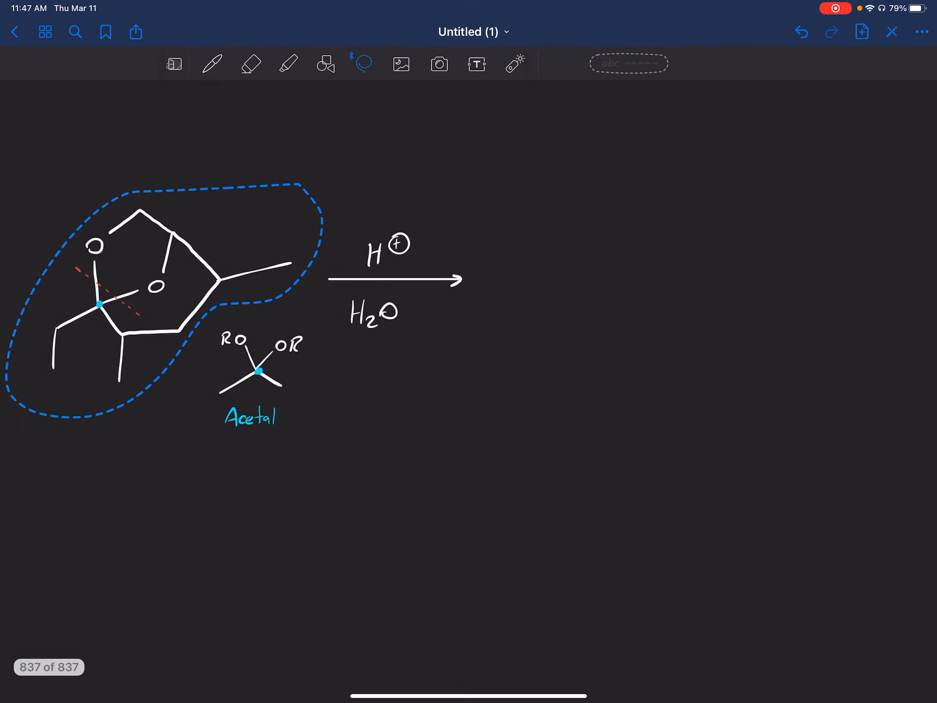
Step: Paste a copy of the acetal after the arrow and redraw it in white with OH groups and a C=O as the hydroxy ketone
{"action": "left_click_drag", "start_coordinate": [167, 287], "coordinate": [520, 257]}
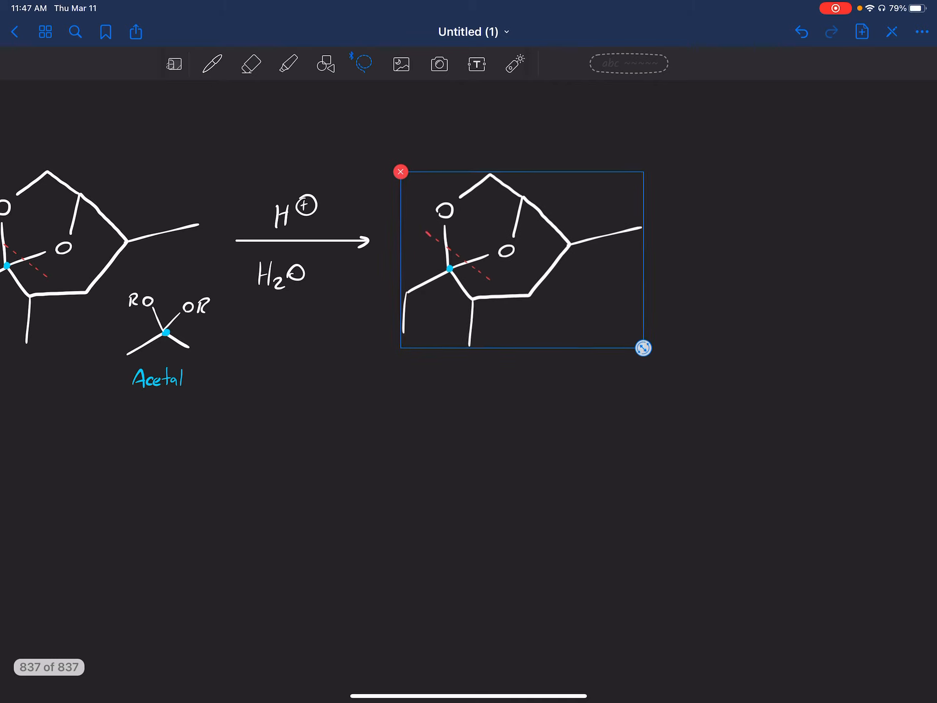
{"action": "left_click", "coordinate": [251, 64]}
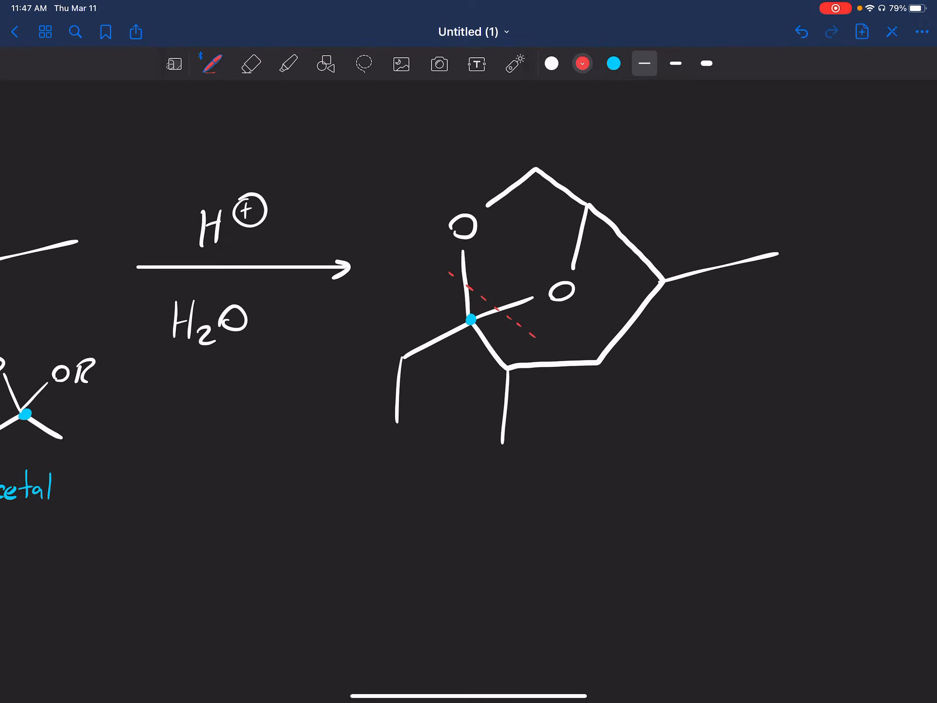
{"action": "left_click", "coordinate": [250, 64]}
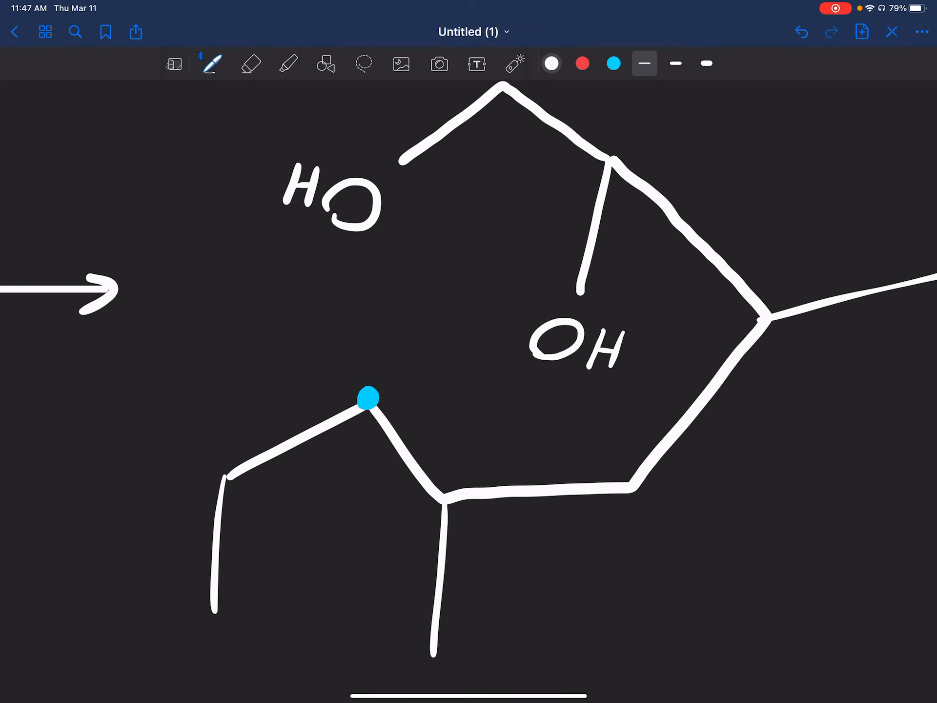
{"action": "left_click_drag", "start_coordinate": [366, 400], "coordinate": [371, 334]}
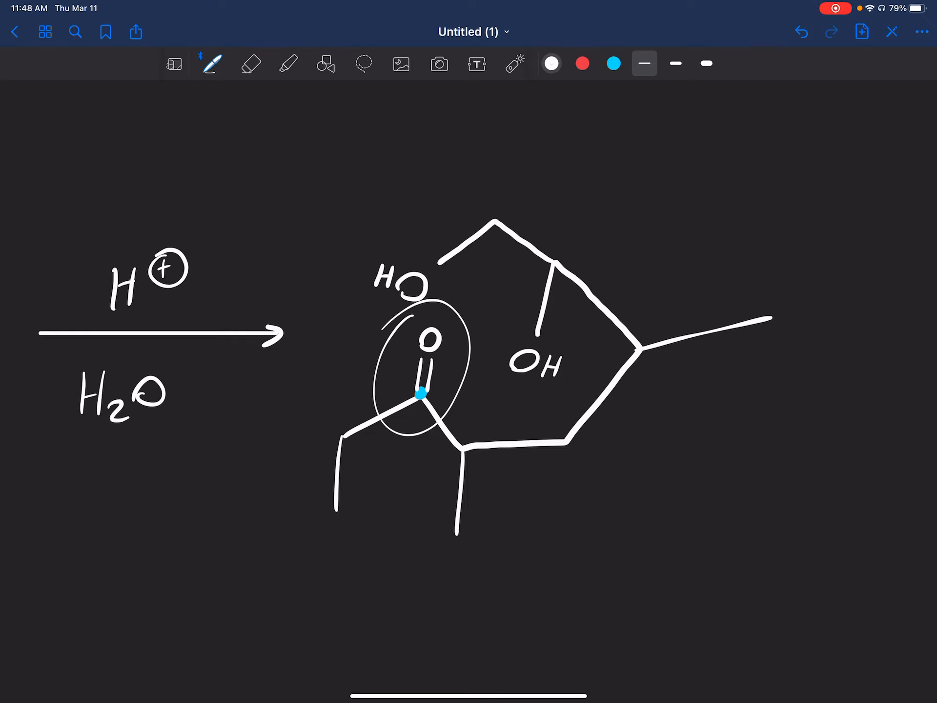
{"action": "left_click", "coordinate": [250, 64]}
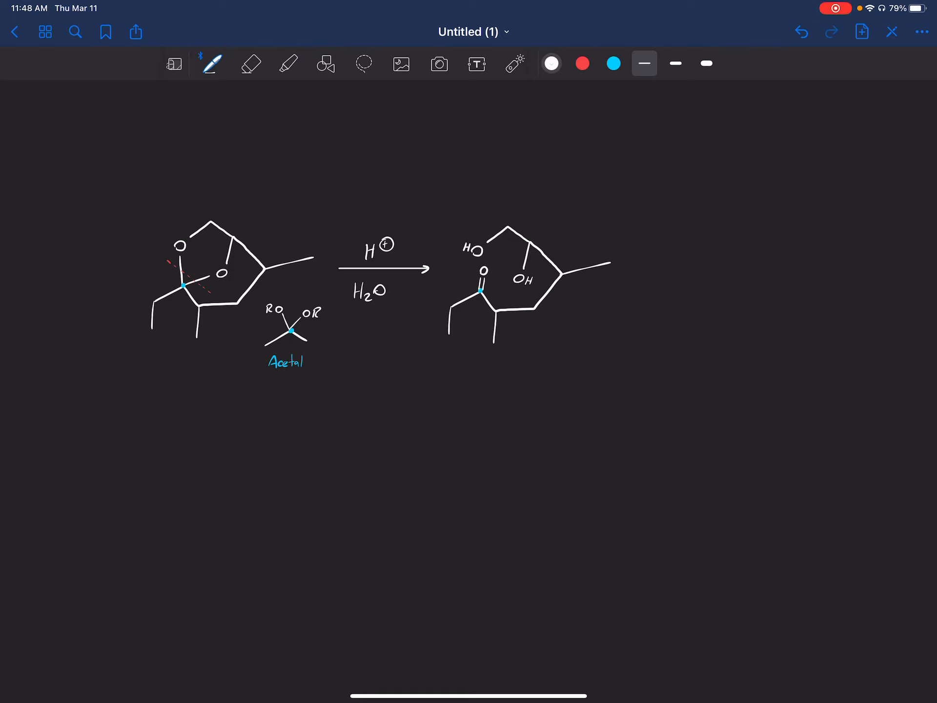
Step: Undo the circle around the product and draw a new reaction arrow with H+ to its right
{"action": "left_click", "coordinate": [250, 64]}
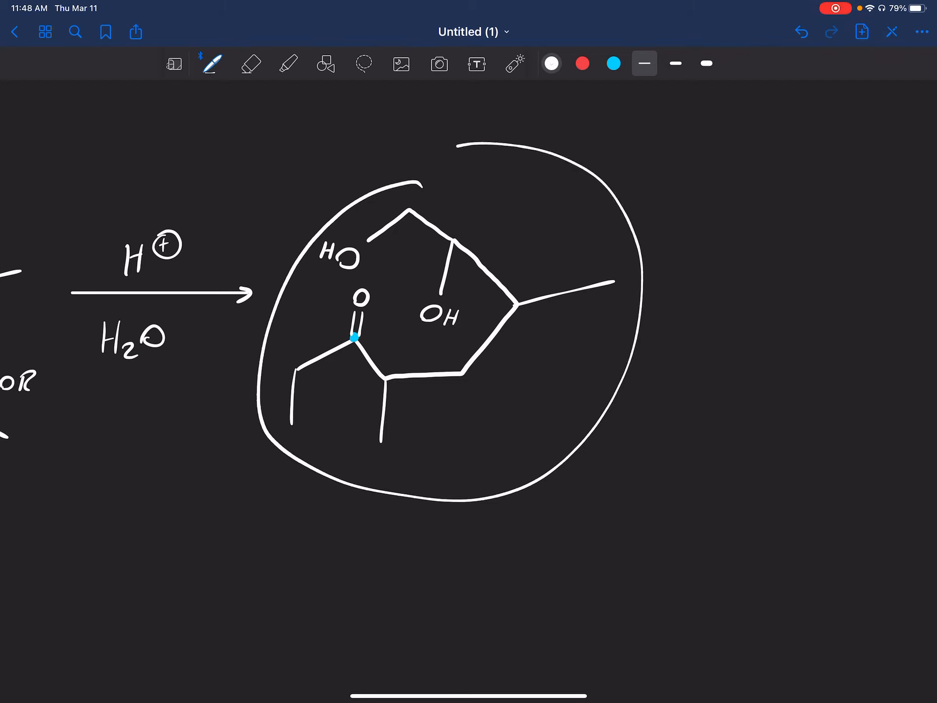
{"action": "left_click", "coordinate": [251, 64]}
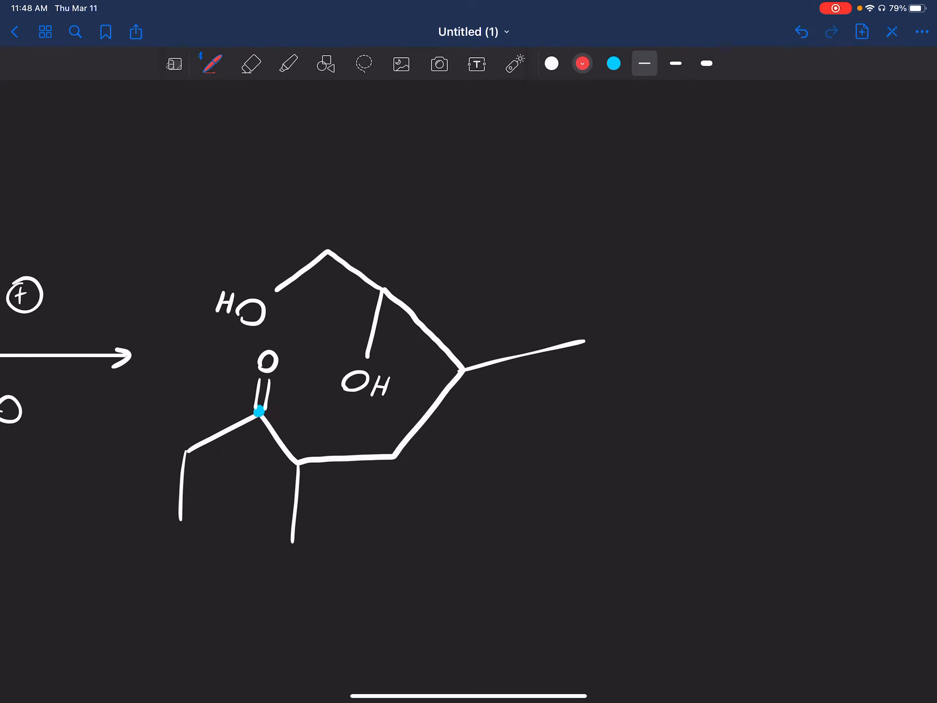
{"action": "left_click_drag", "start_coordinate": [626, 359], "coordinate": [830, 359]}
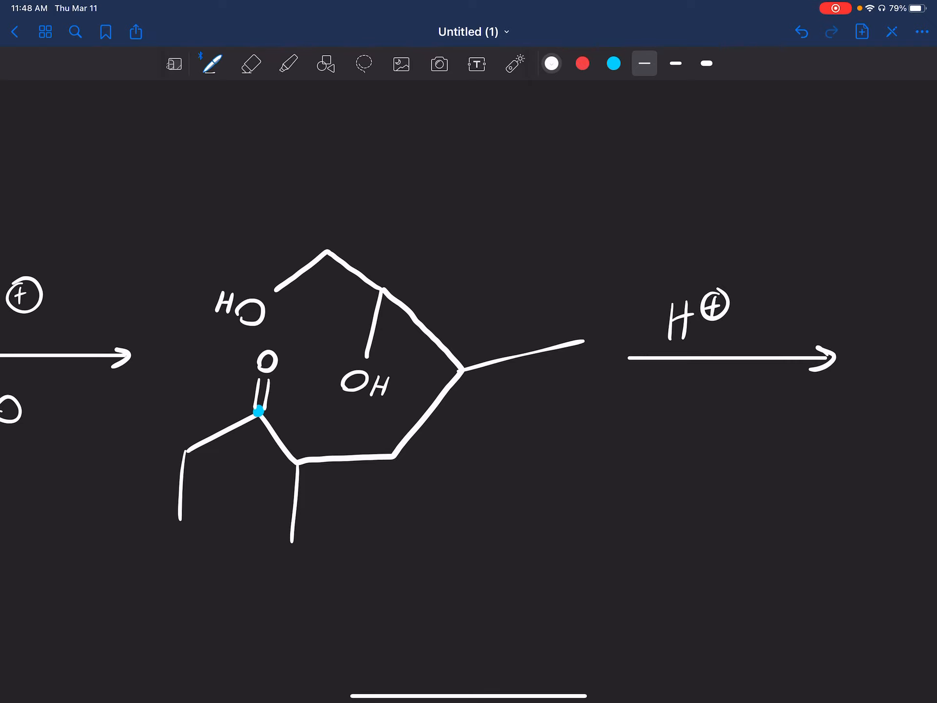
Step: Box the HO group, then link both hydroxyls to the carbonyl carbon with cyan dashed lines
{"action": "left_click_drag", "start_coordinate": [264, 334], "coordinate": [263, 436]}
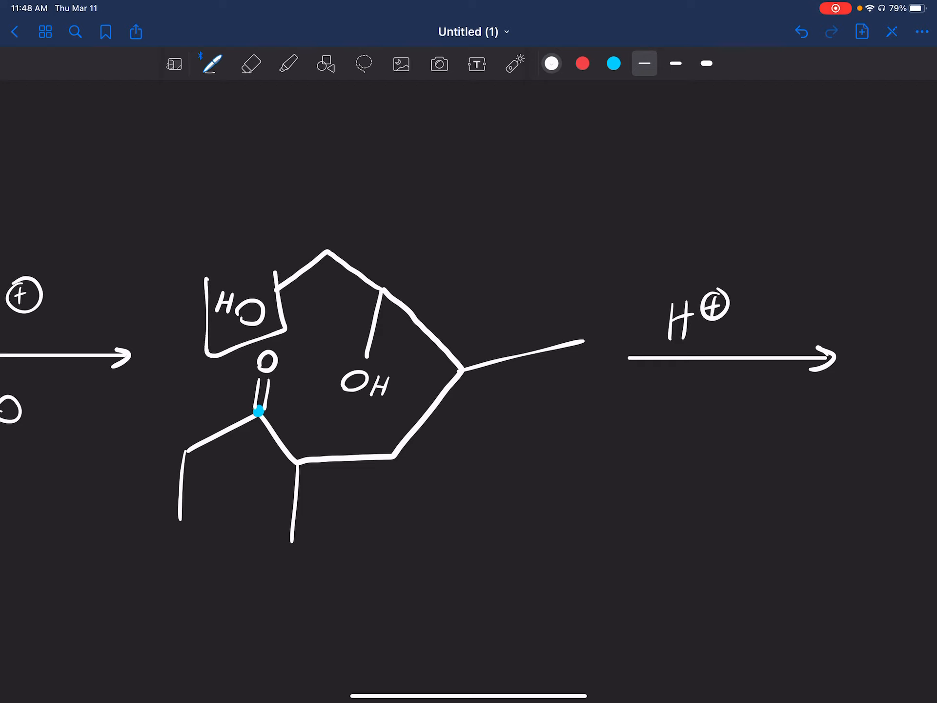
{"action": "left_click", "coordinate": [250, 64]}
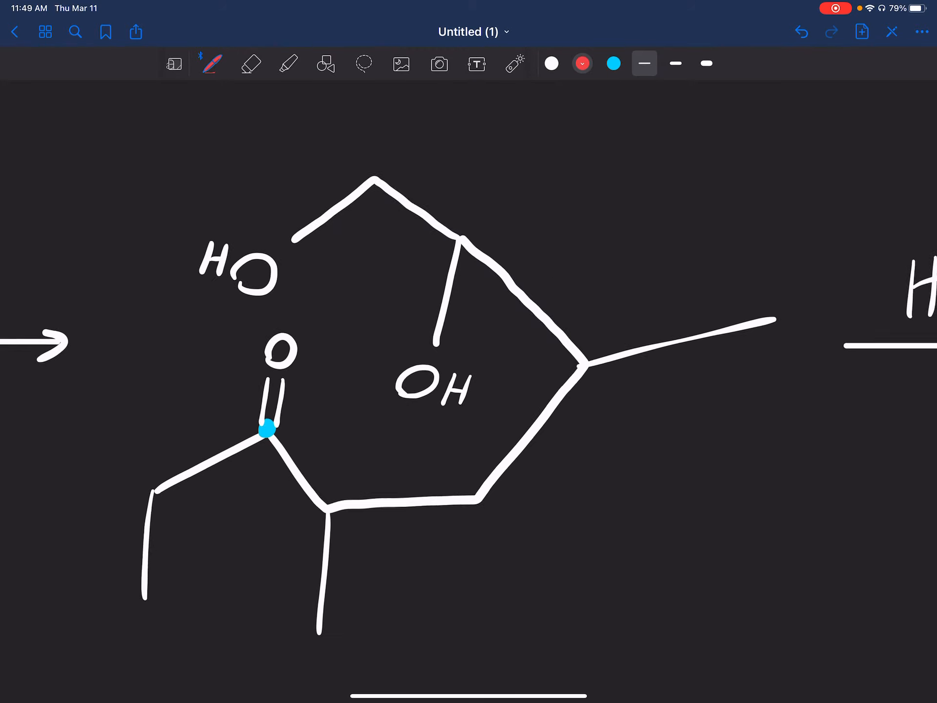
{"action": "left_click_drag", "start_coordinate": [206, 323], "coordinate": [783, 227]}
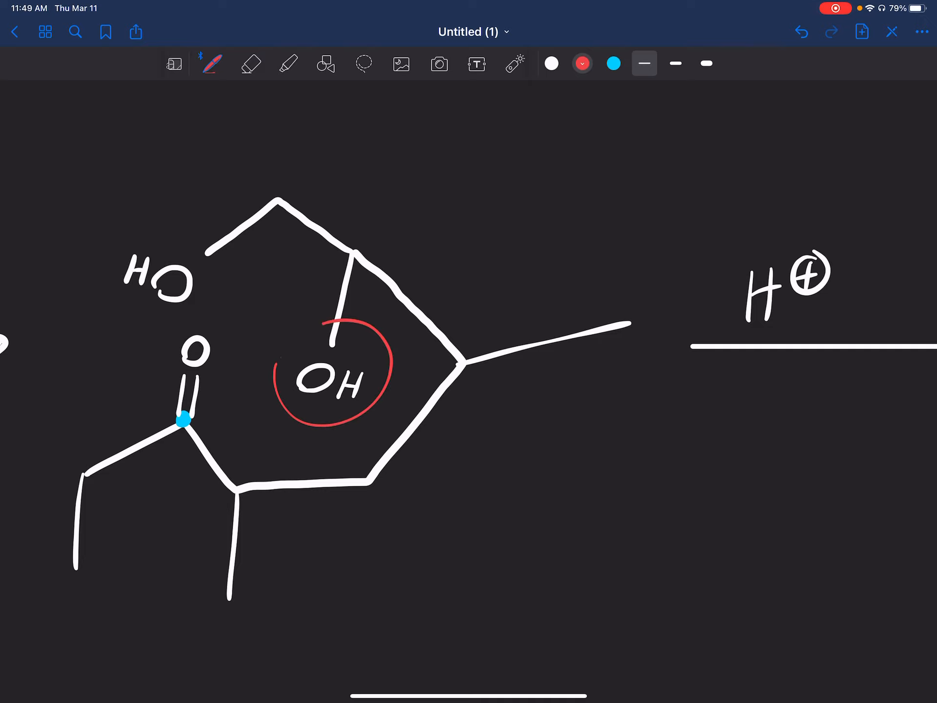
{"action": "left_click", "coordinate": [250, 64]}
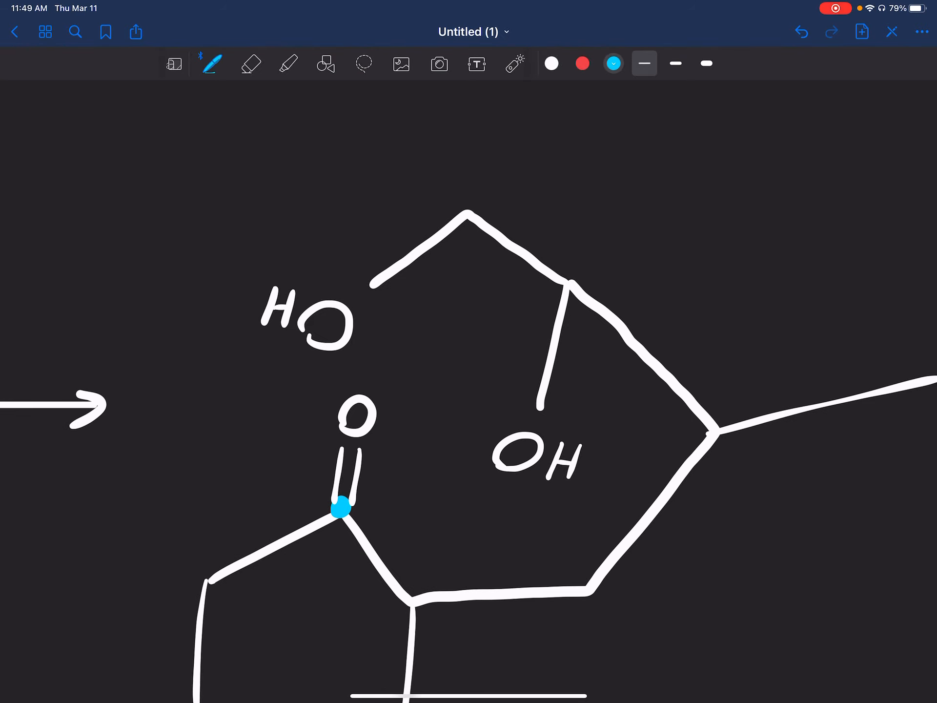
{"action": "left_click_drag", "start_coordinate": [315, 362], "coordinate": [317, 391]}
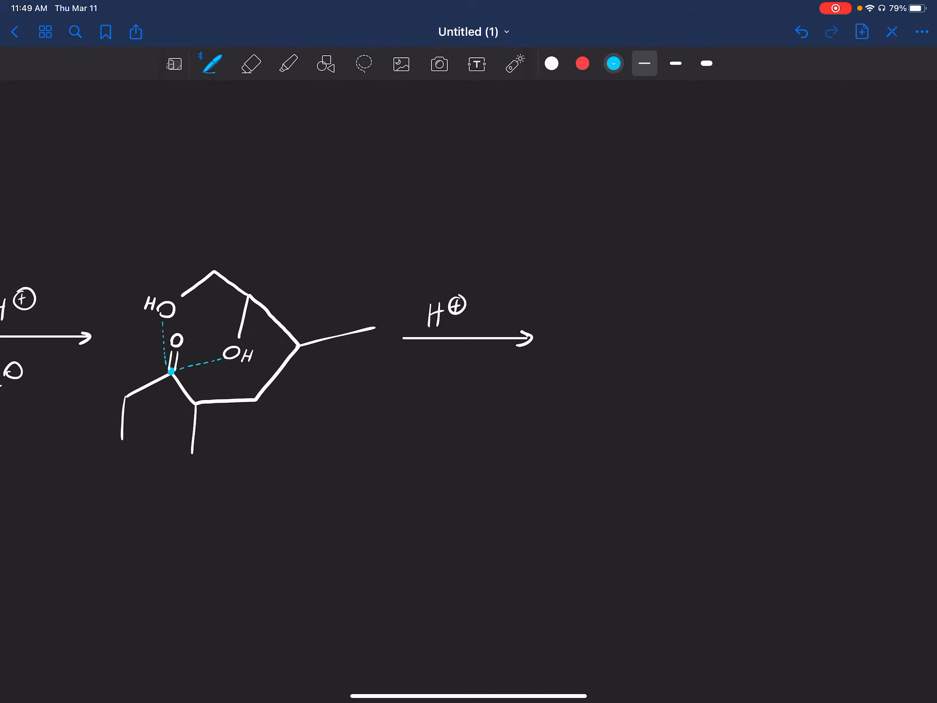
Step: In white, draw the ring-closed acetal product, erasing a stray H, and add the RO–C–OR structure labelled 'Acetal'
{"action": "left_click", "coordinate": [363, 63]}
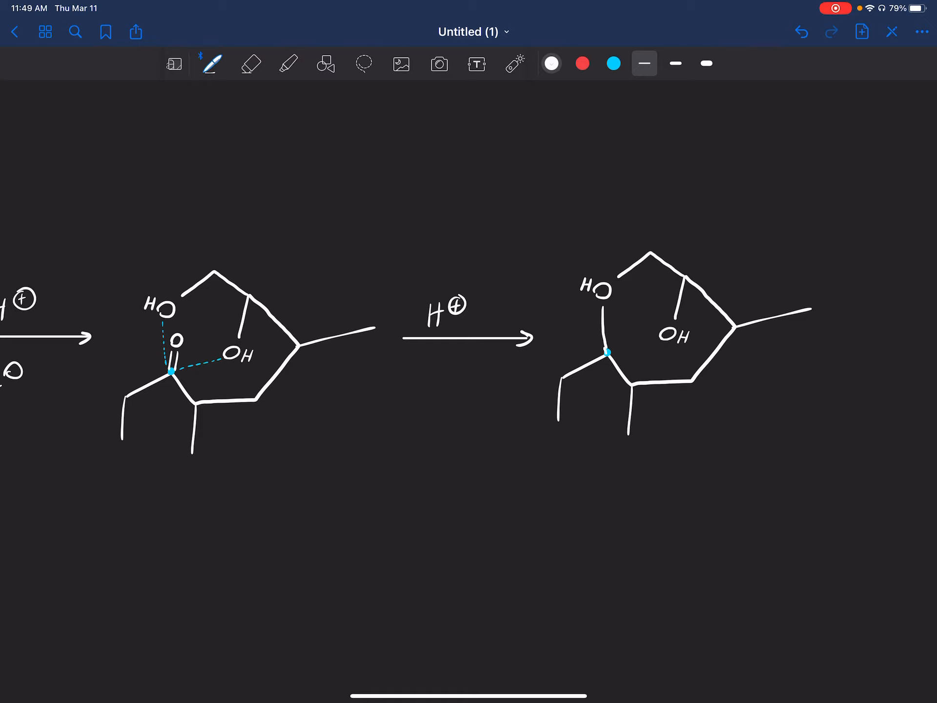
{"action": "left_click", "coordinate": [612, 64]}
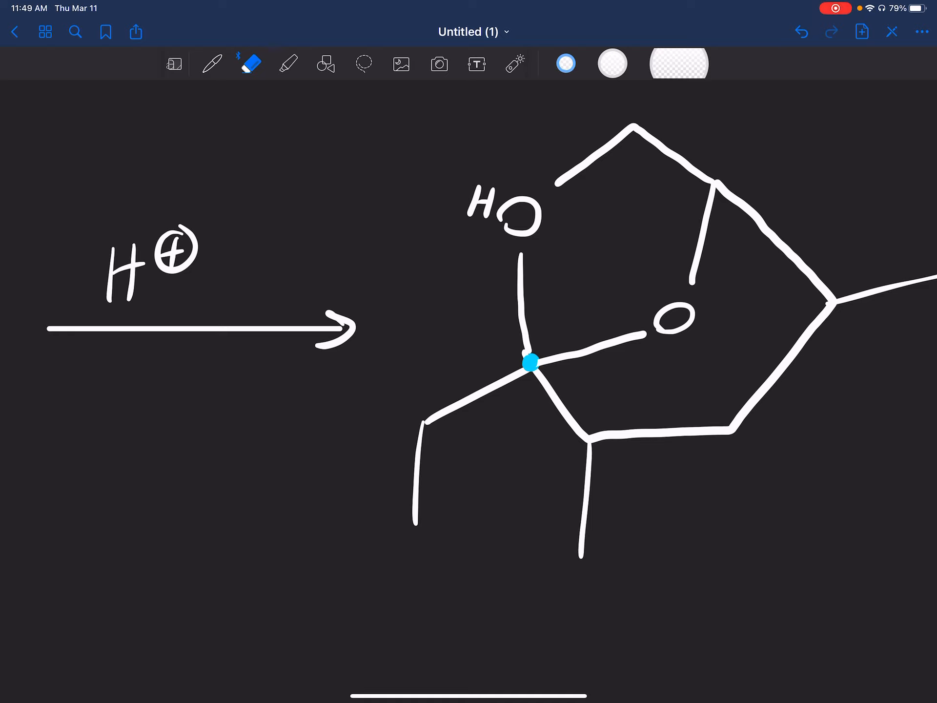
{"action": "left_click", "coordinate": [211, 64]}
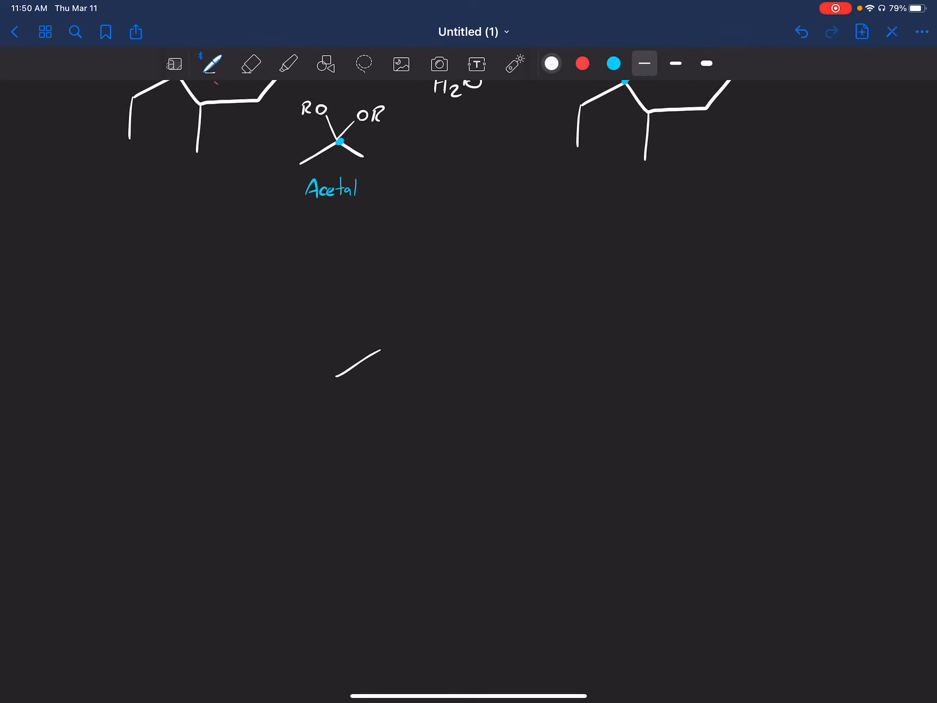
Step: Draw the cyclic hemiacetal with NaBH4 over EtOH on an arrow, and start the aldehyde C=O with H, erasing a mistake
{"action": "left_click_drag", "start_coordinate": [359, 370], "coordinate": [388, 431]}
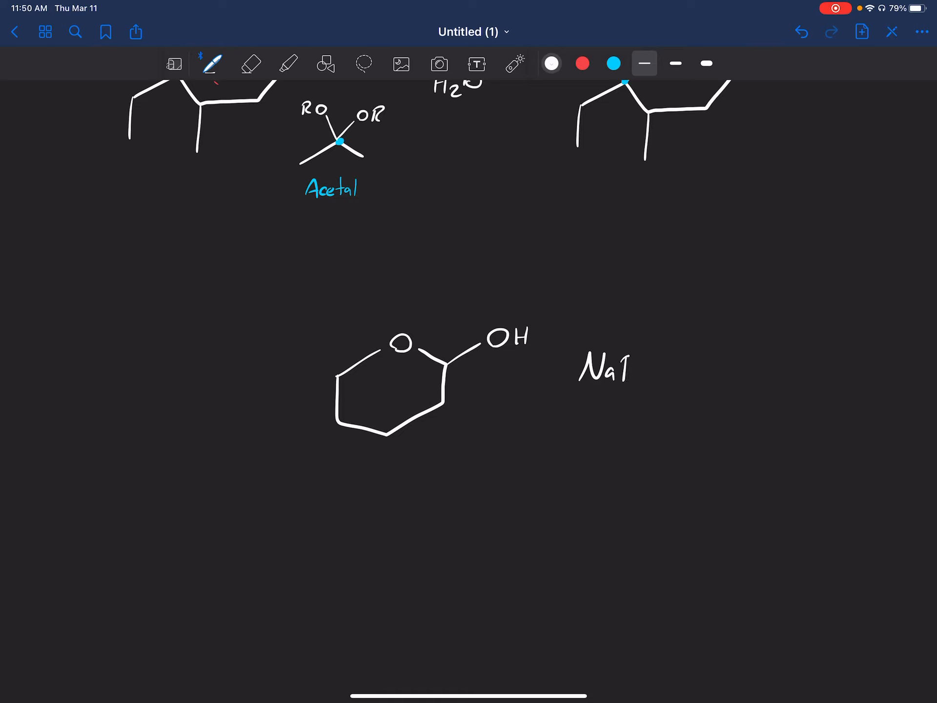
{"action": "type", "text": "NaBH4"}
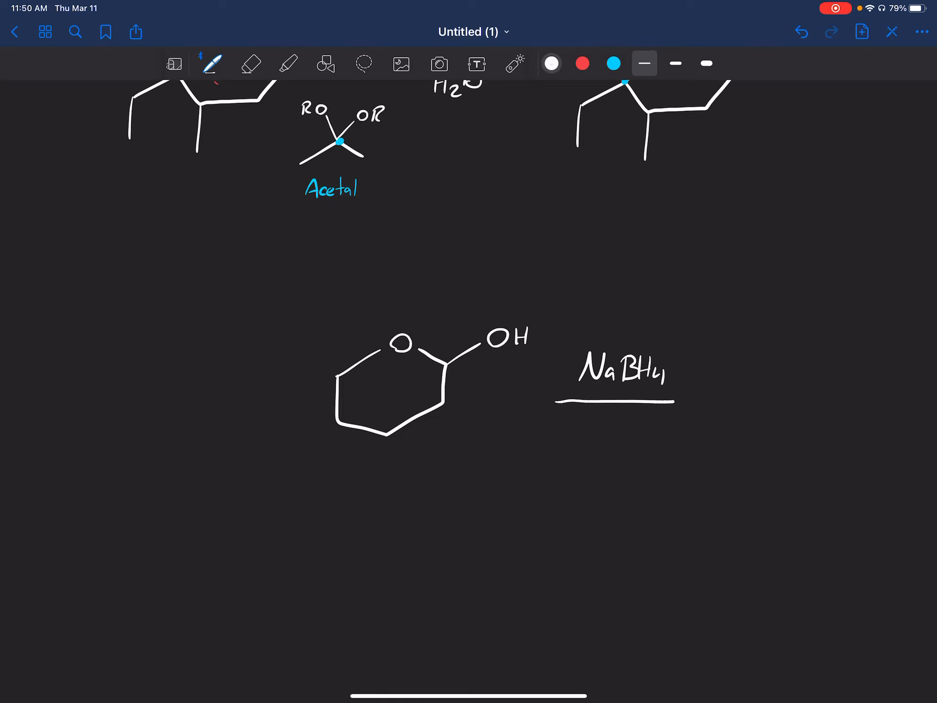
{"action": "left_click_drag", "start_coordinate": [556, 400], "coordinate": [681, 401]}
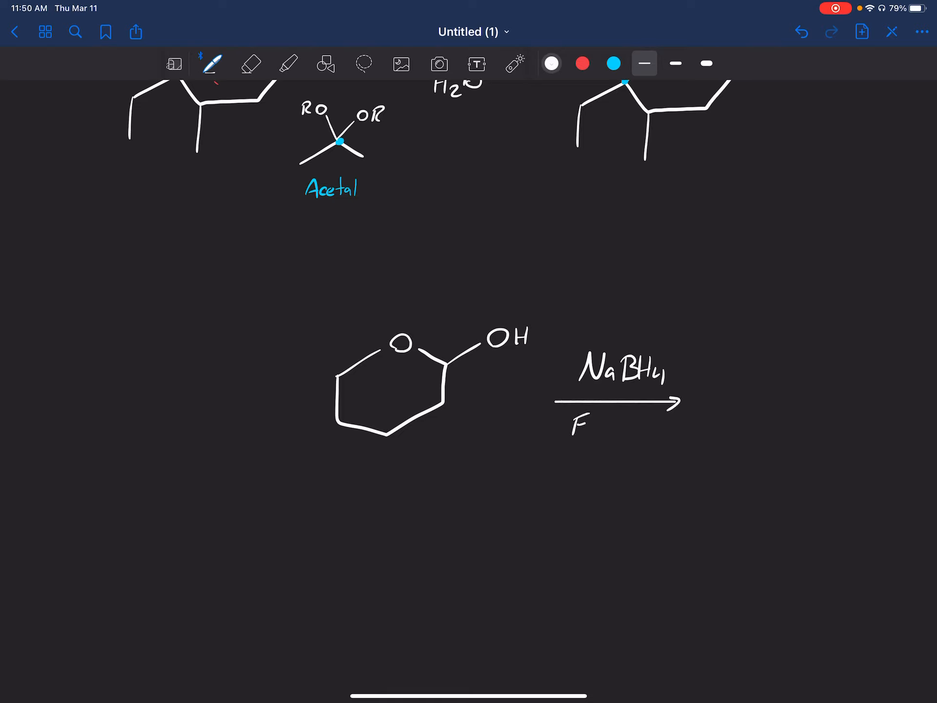
{"action": "type", "text": "EtOH"}
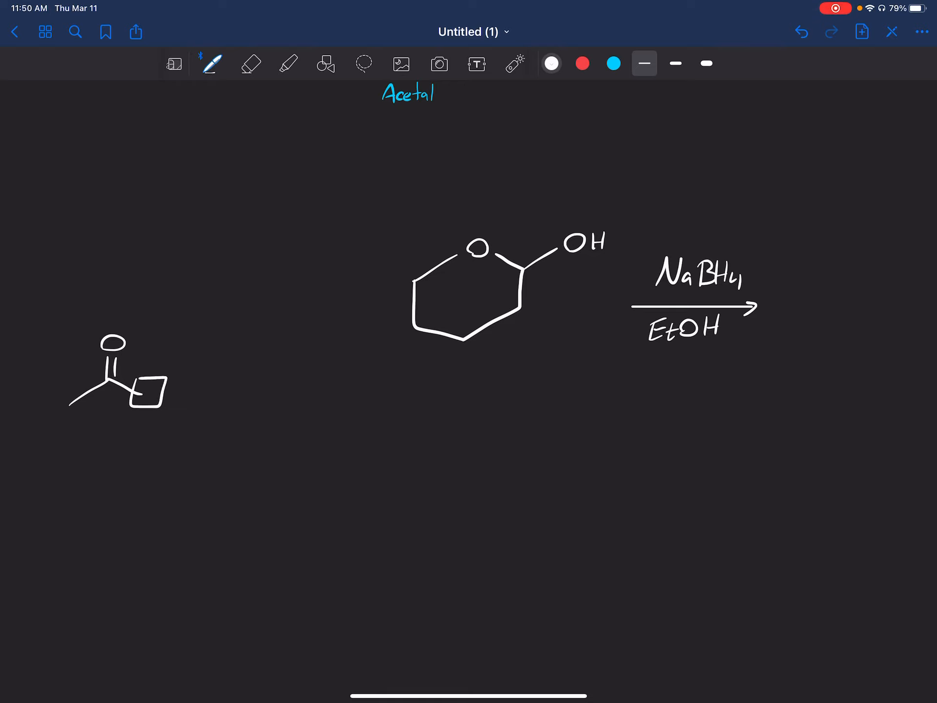
{"action": "left_click", "coordinate": [250, 64]}
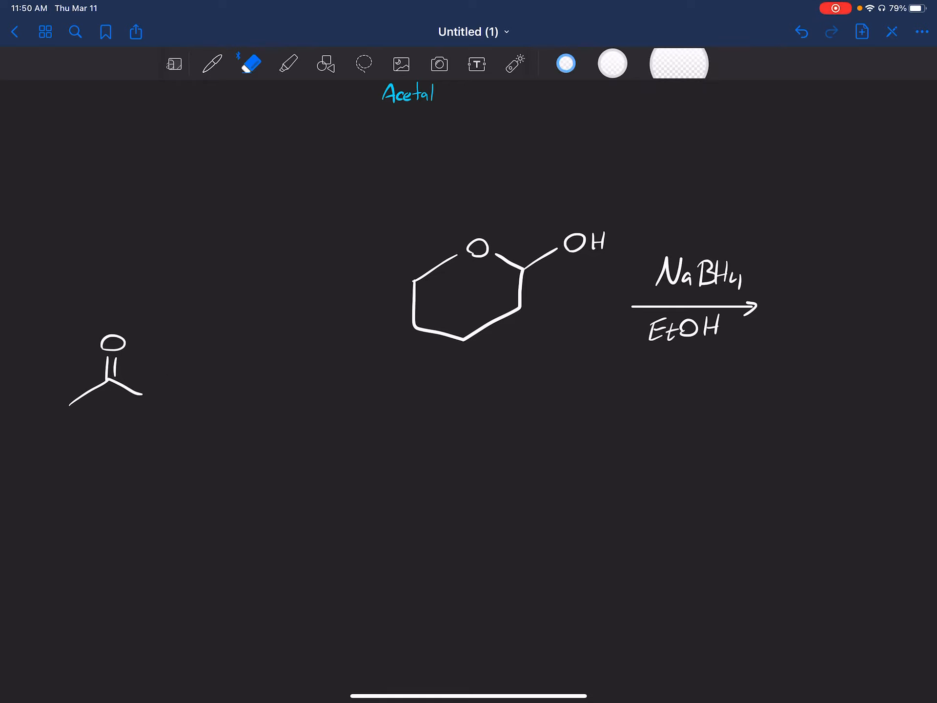
{"action": "left_click", "coordinate": [211, 64]}
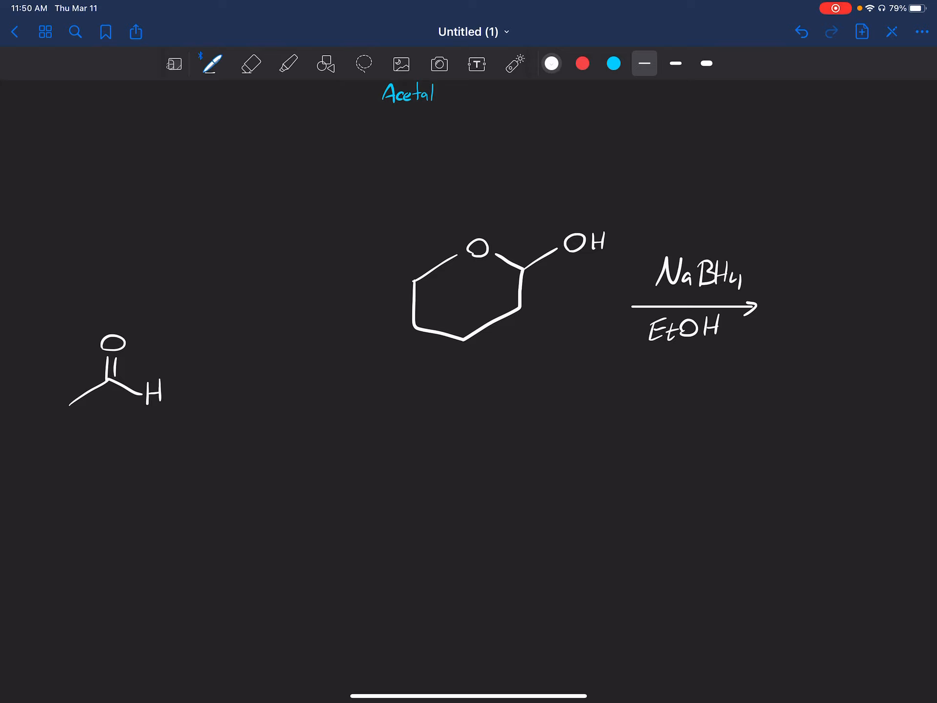
{"action": "left_click", "coordinate": [251, 64]}
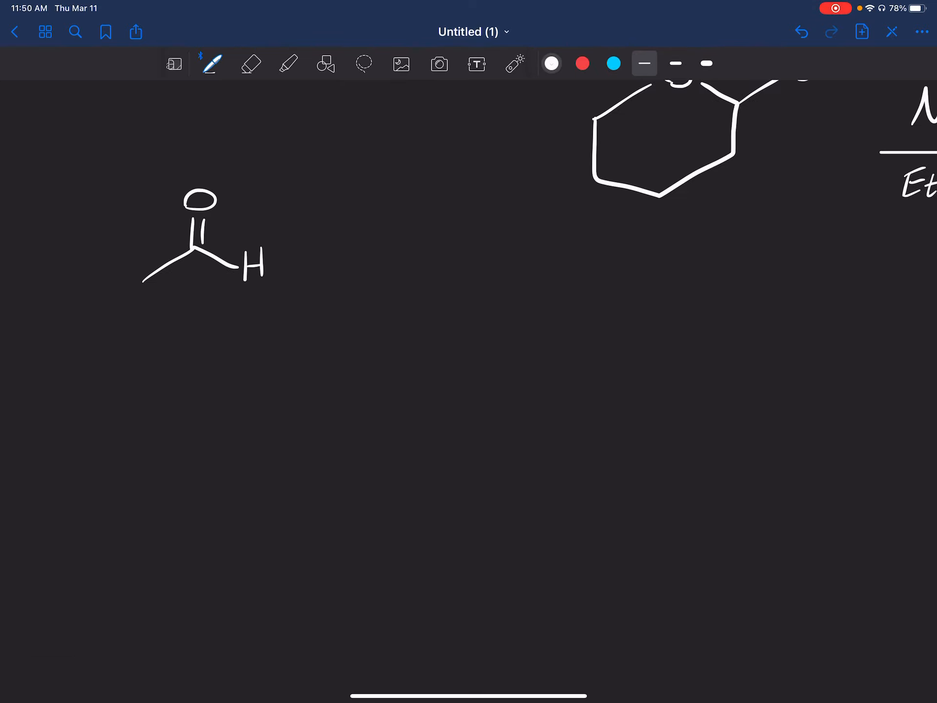
Step: Draw the COOH, COOR and CONH2 structures below the aldehyde and circle the three
{"action": "left_click_drag", "start_coordinate": [129, 413], "coordinate": [218, 393]}
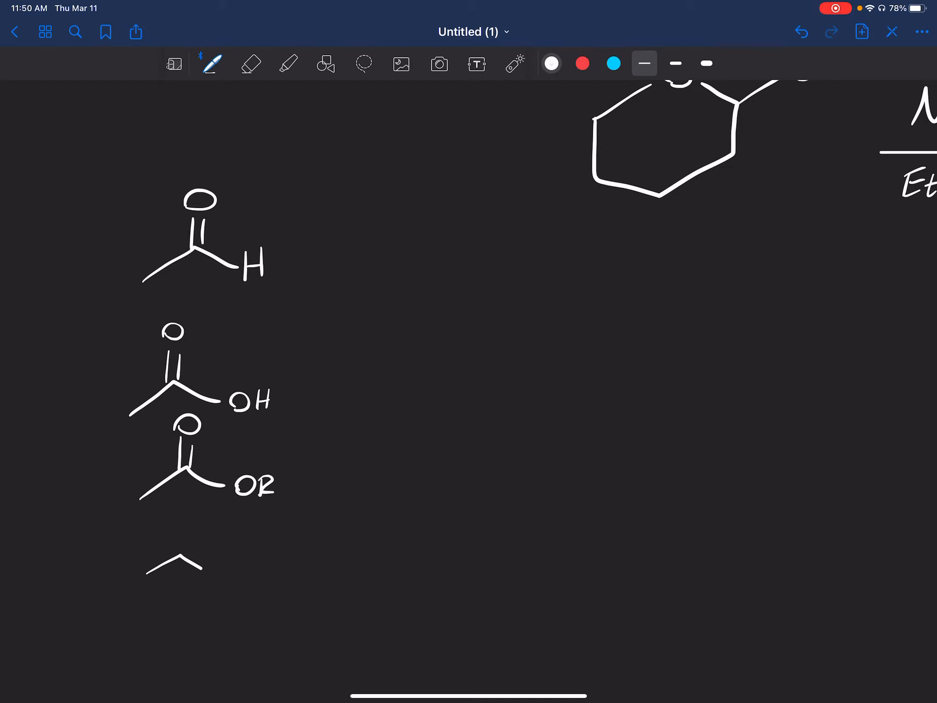
{"action": "left_click_drag", "start_coordinate": [167, 556], "coordinate": [233, 574]}
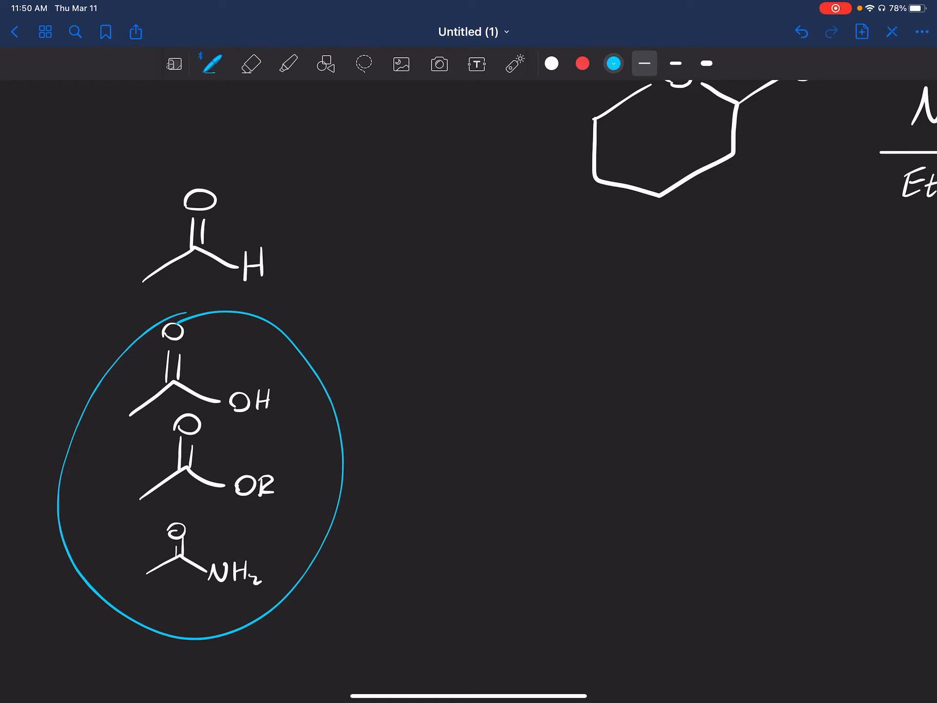
{"action": "left_click", "coordinate": [250, 64]}
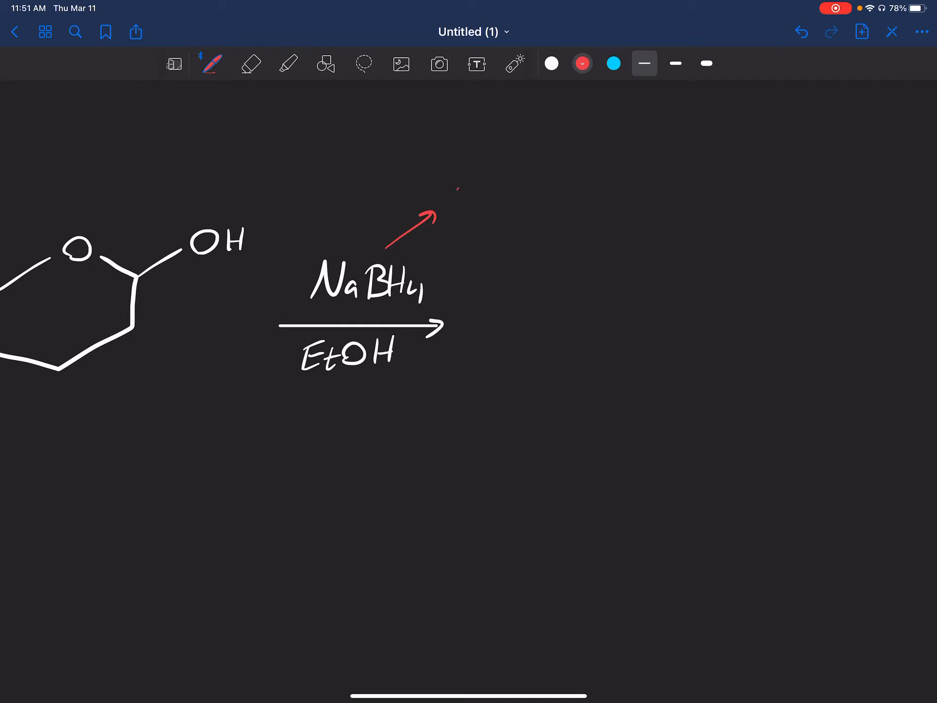
Step: Write the red 'Ketone/Aldehyde' note beside the NaBH4 arrow
{"action": "type", "text": "Ketone/"}
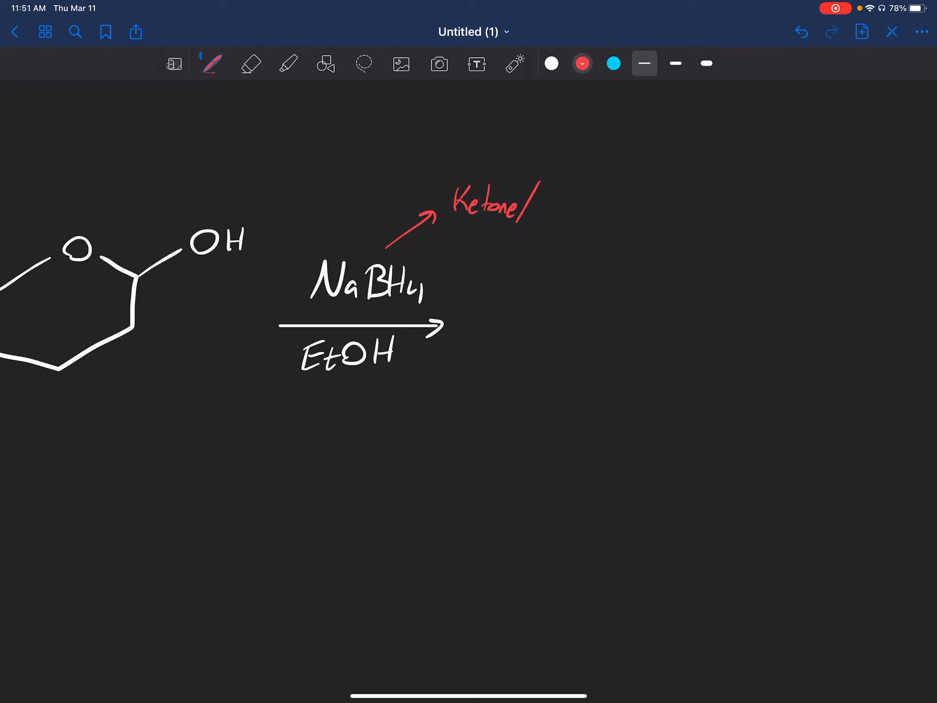
{"action": "type", "text": "/Aldehy"}
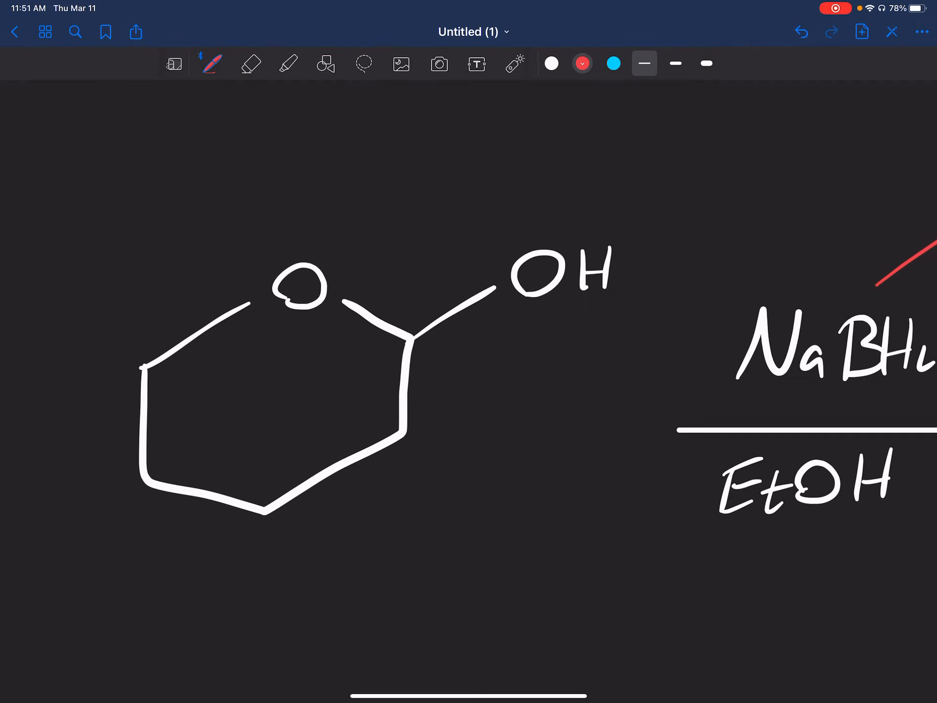
{"action": "left_click_drag", "start_coordinate": [496, 222], "coordinate": [639, 328]}
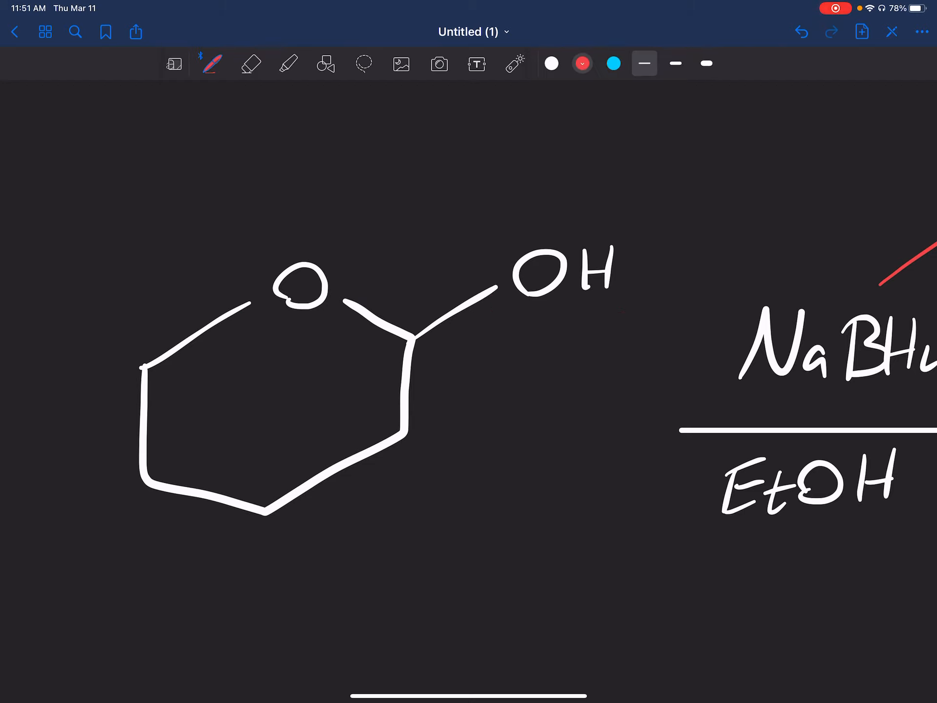
Step: In cyan, dot the OH-bearing ring carbon, underline its O and H, and label it Hemiacetal
{"action": "left_click", "coordinate": [613, 64]}
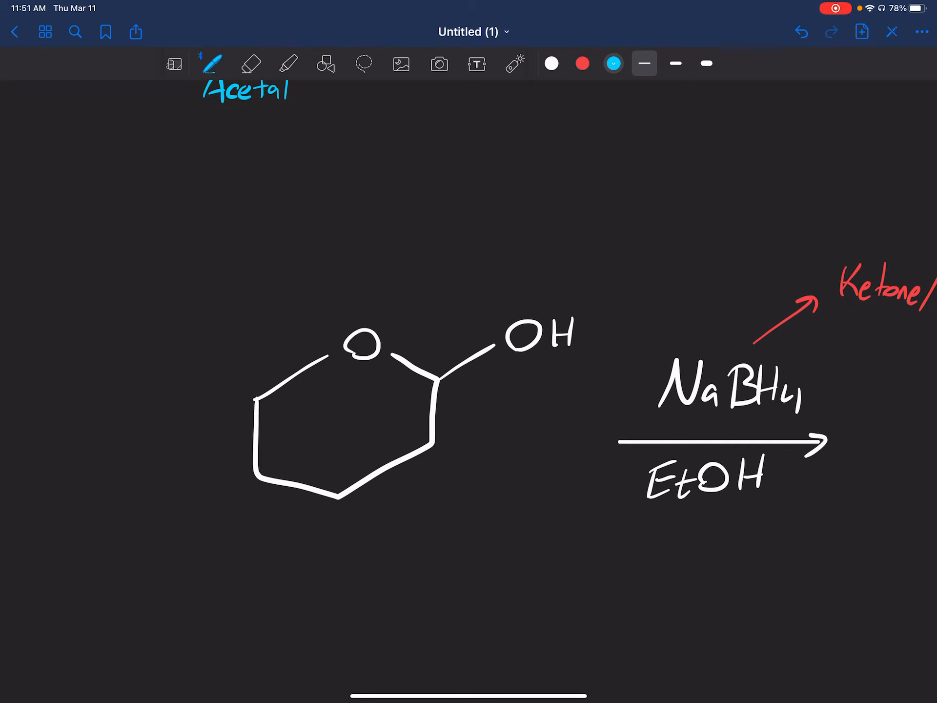
{"action": "left_click", "coordinate": [437, 378]}
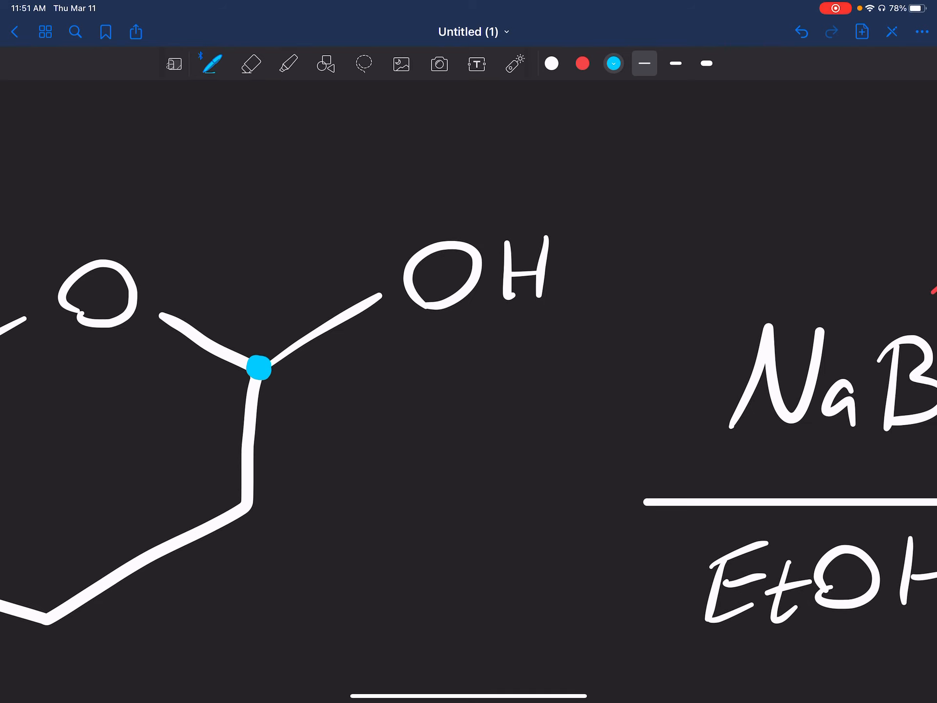
{"action": "left_click_drag", "start_coordinate": [487, 321], "coordinate": [574, 317]}
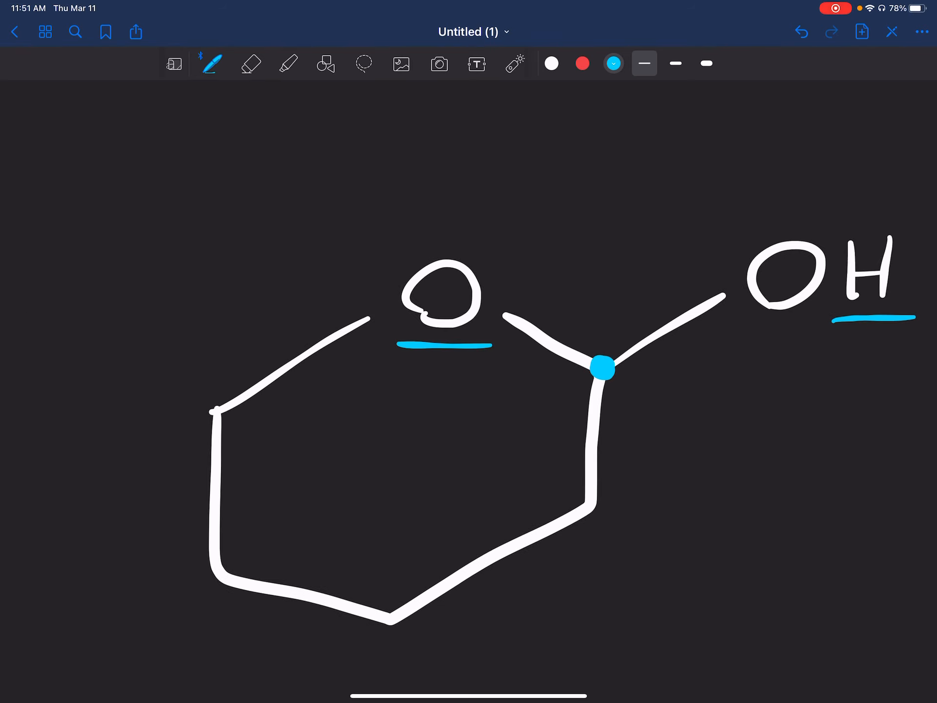
{"action": "left_click", "coordinate": [251, 64]}
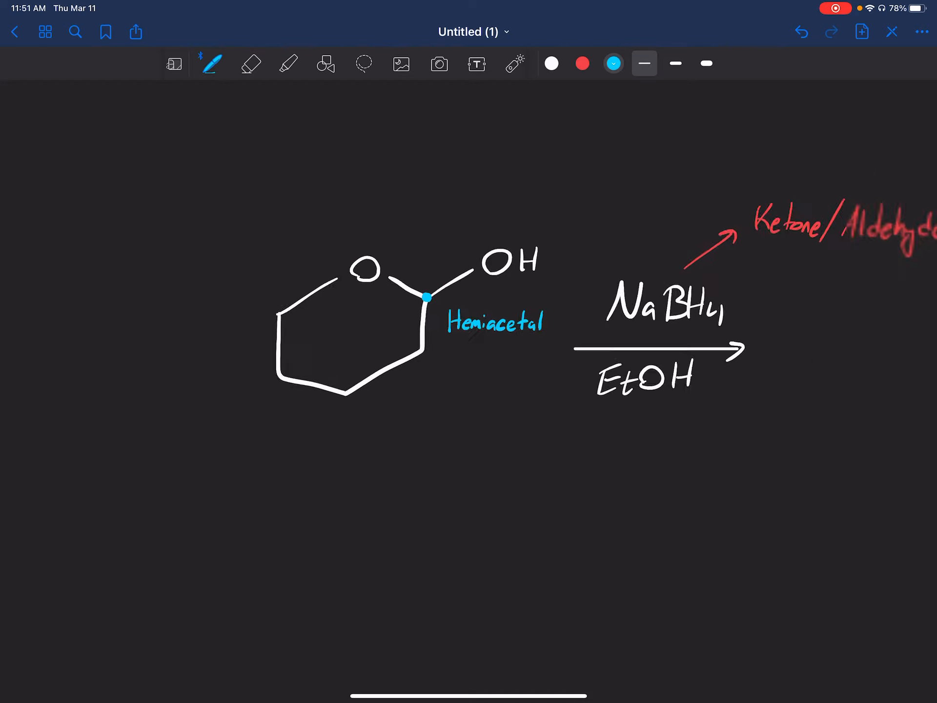
Step: Scroll down to the last page showing the labelled hemiacetal with NaBH4 over EtOH
{"action": "scroll", "scroll_direction": "down", "scroll_amount": 3}
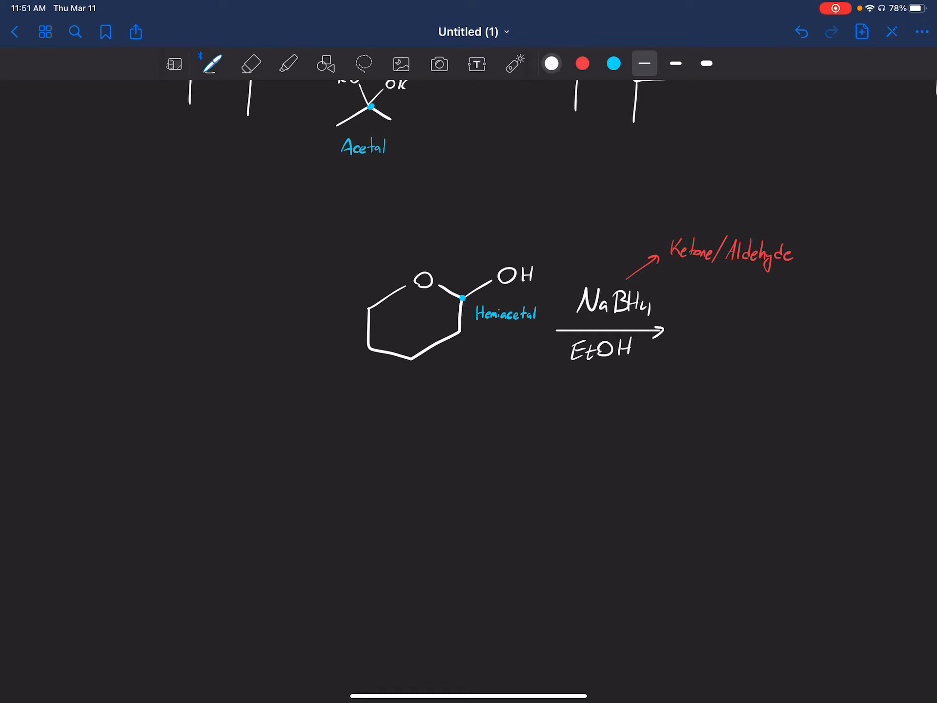
{"action": "scroll", "scroll_direction": "down", "scroll_amount": 3}
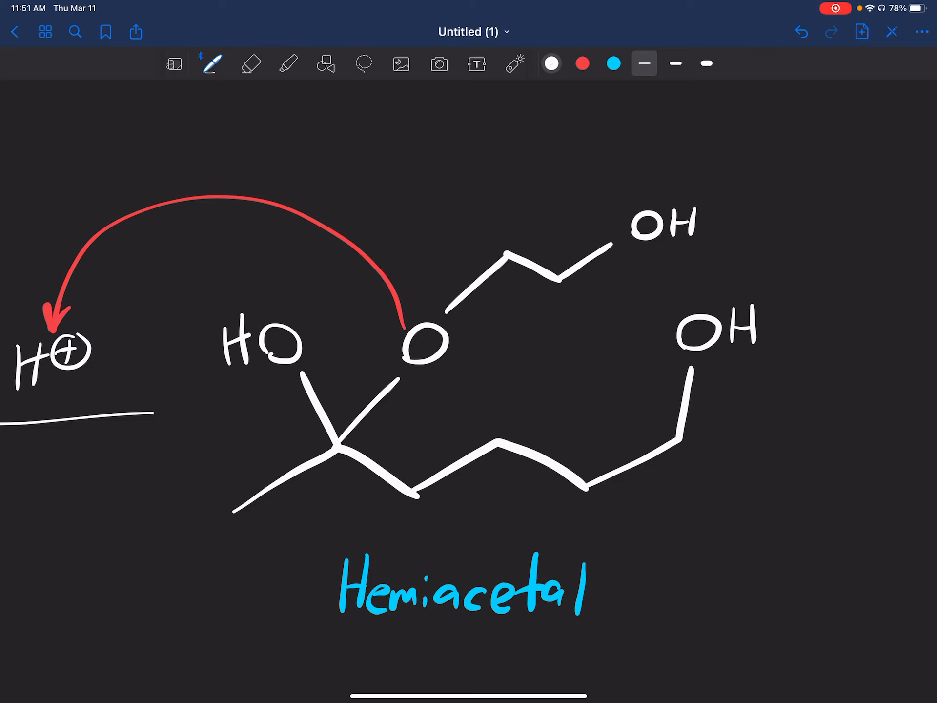
{"action": "left_click", "coordinate": [250, 64]}
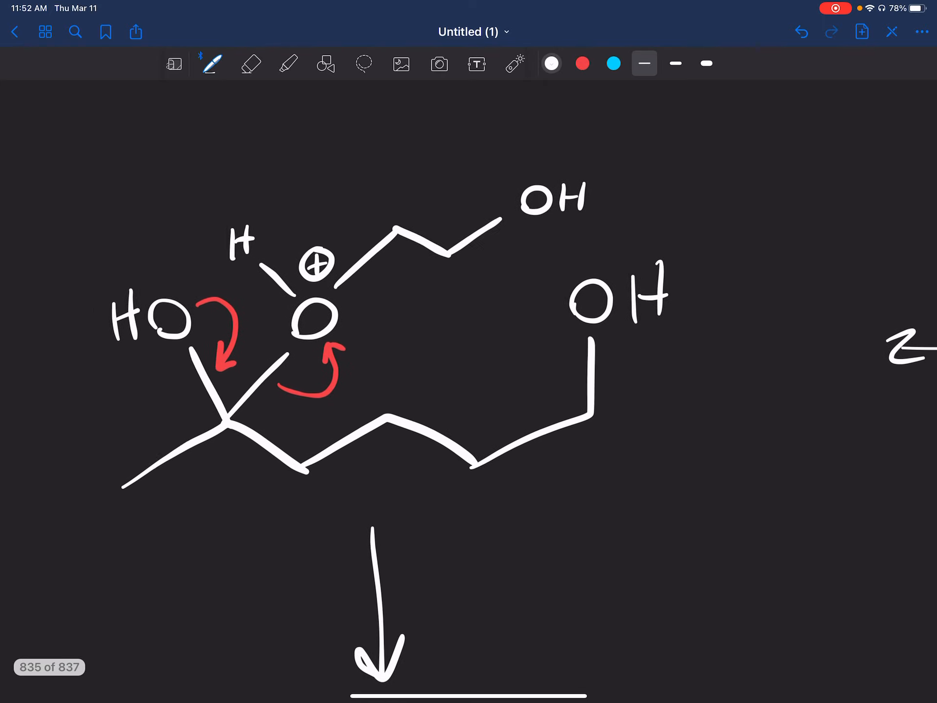
{"action": "scroll", "scroll_direction": "down", "scroll_amount": 3}
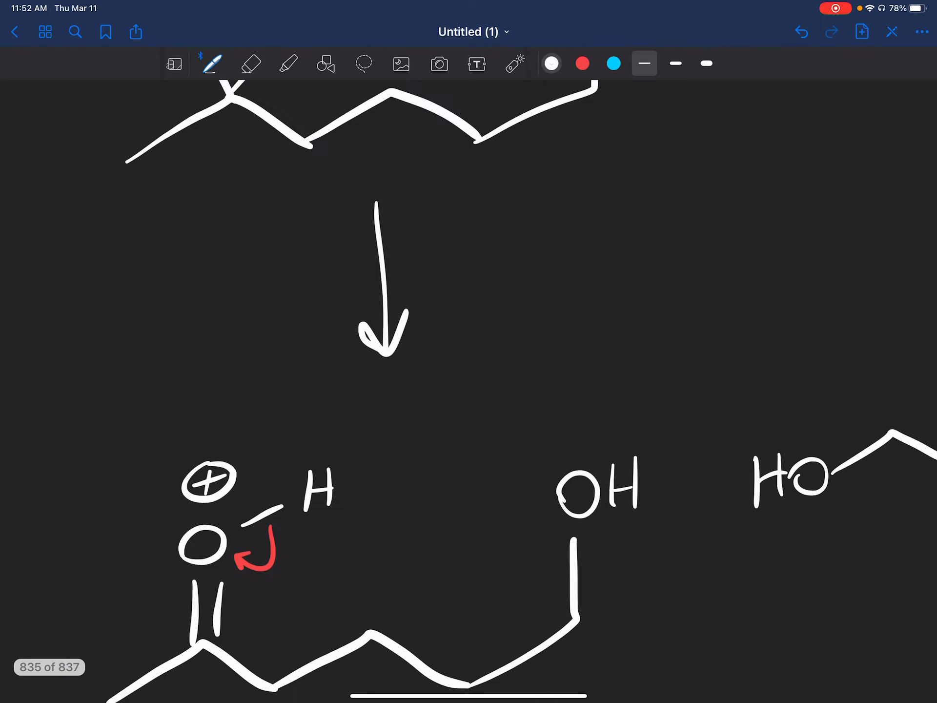
{"action": "scroll", "scroll_direction": "down", "scroll_amount": 3}
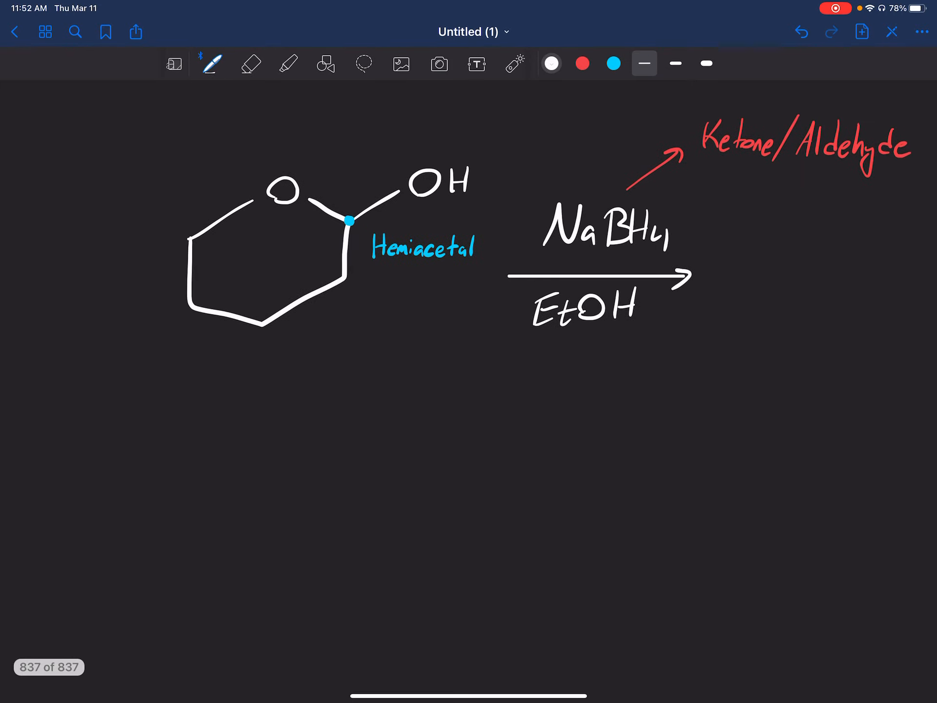
Step: Draw the H+ reaction arrow and the red curved arrow from the ring oxygen to H+
{"action": "left_click_drag", "start_coordinate": [272, 376], "coordinate": [287, 430]}
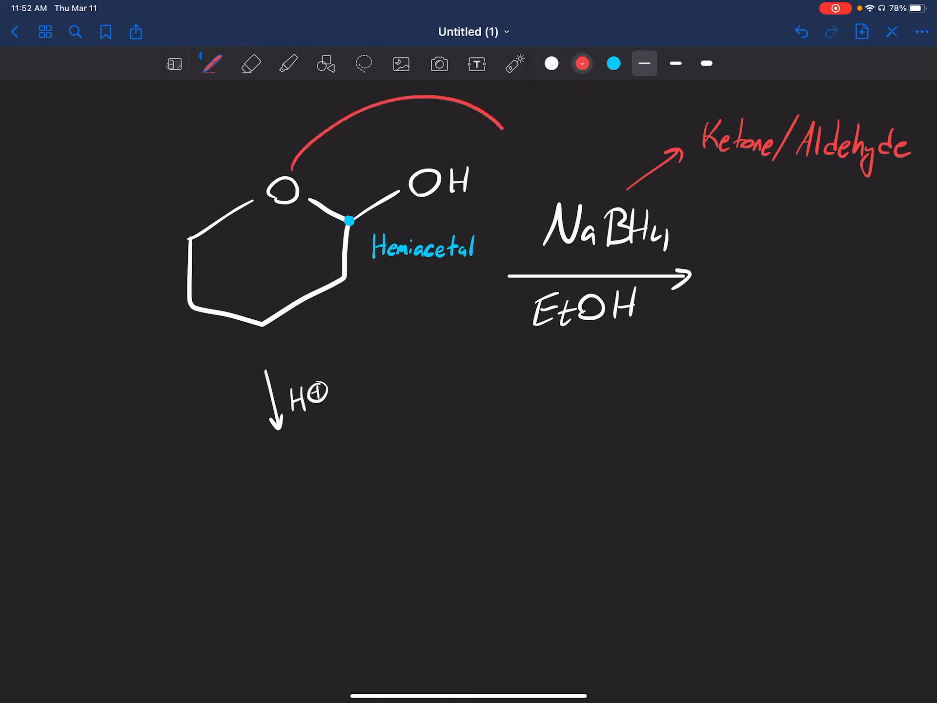
{"action": "left_click_drag", "start_coordinate": [502, 131], "coordinate": [326, 371]}
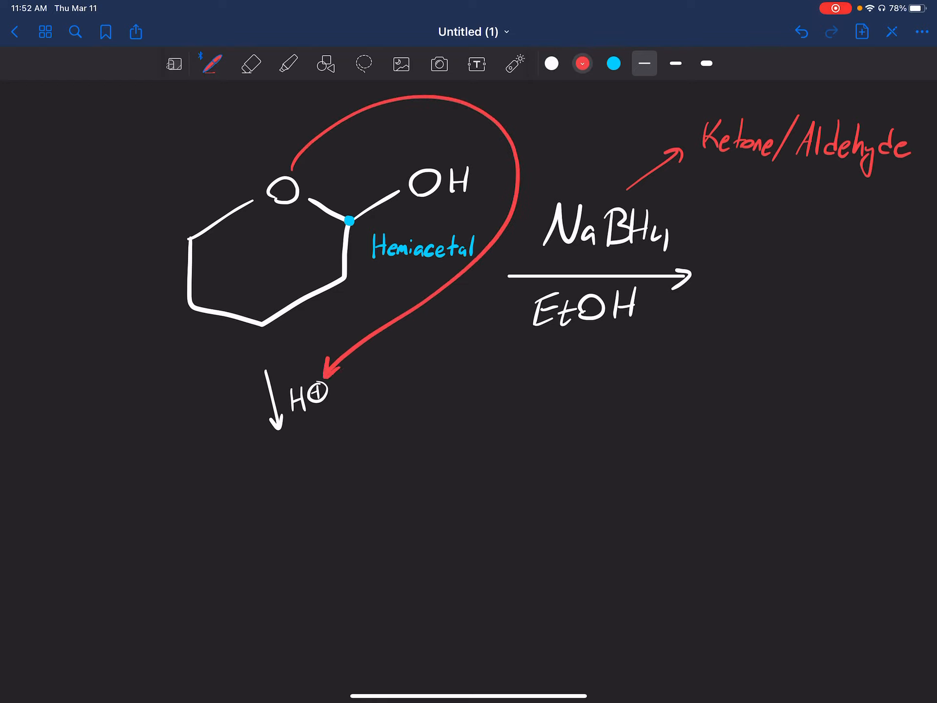
{"action": "left_click", "coordinate": [363, 64]}
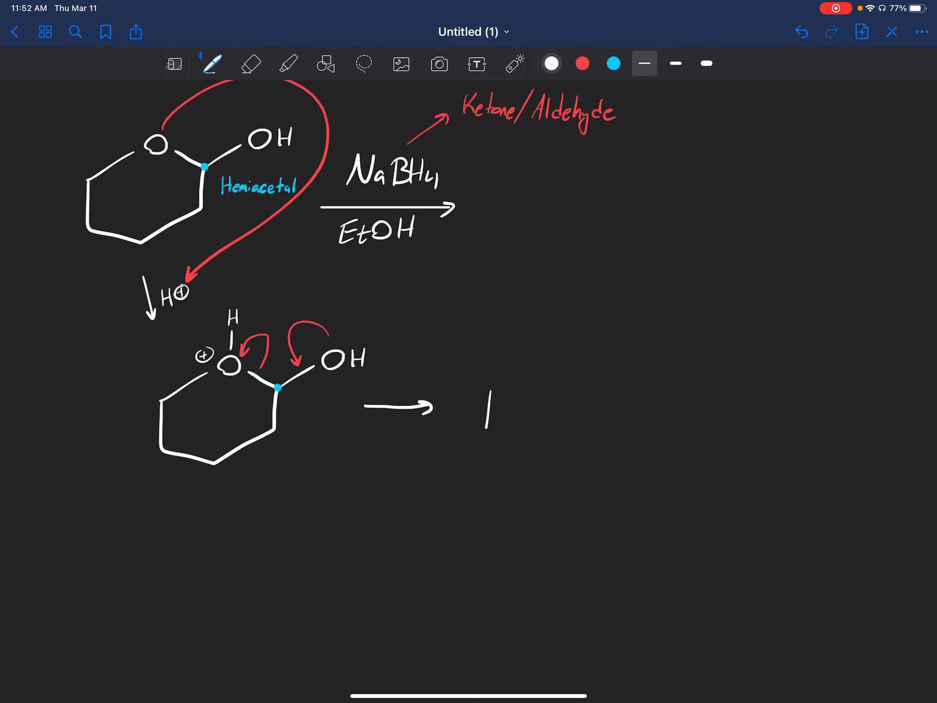
Step: Draw the protonated open-chain hydroxy aldehyde with +H and number its atoms 1–7 in green
{"action": "left_click_drag", "start_coordinate": [484, 431], "coordinate": [541, 359]}
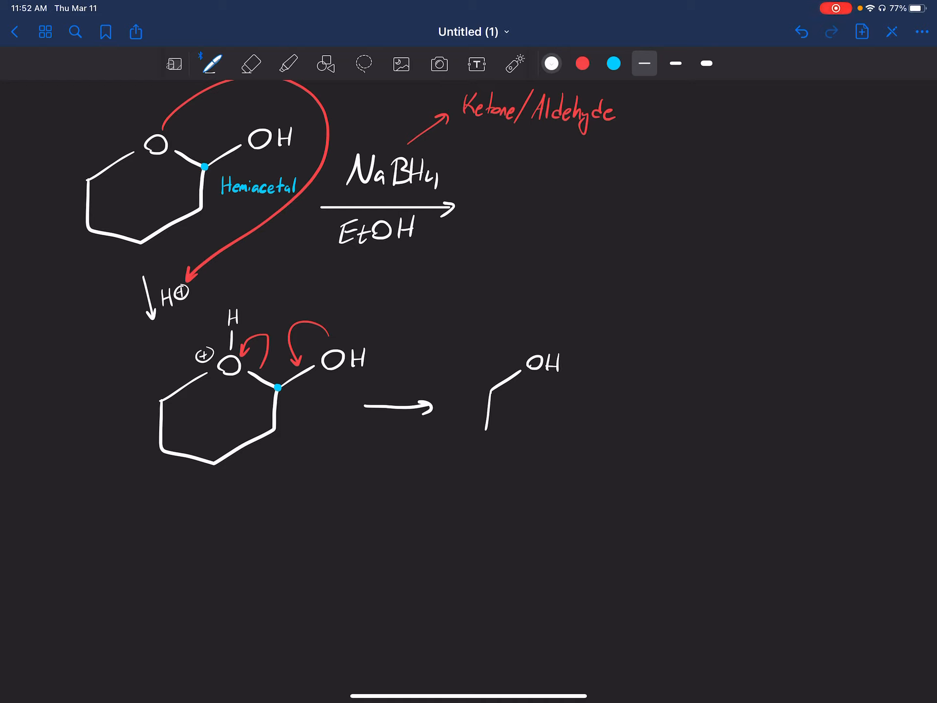
{"action": "left_click_drag", "start_coordinate": [490, 430], "coordinate": [634, 376]}
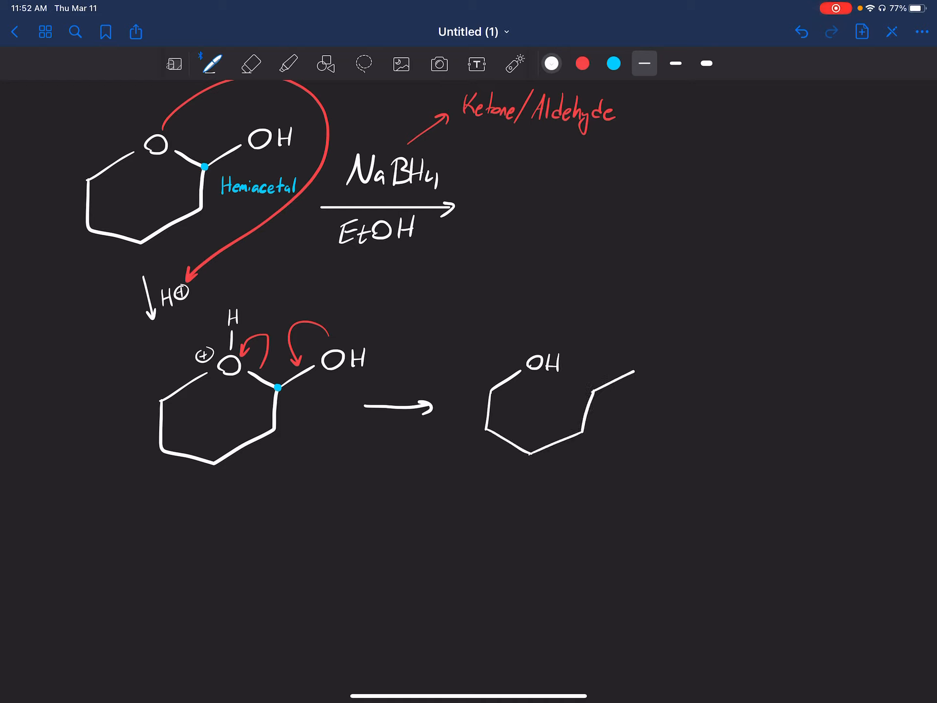
{"action": "left_click_drag", "start_coordinate": [592, 400], "coordinate": [645, 358]}
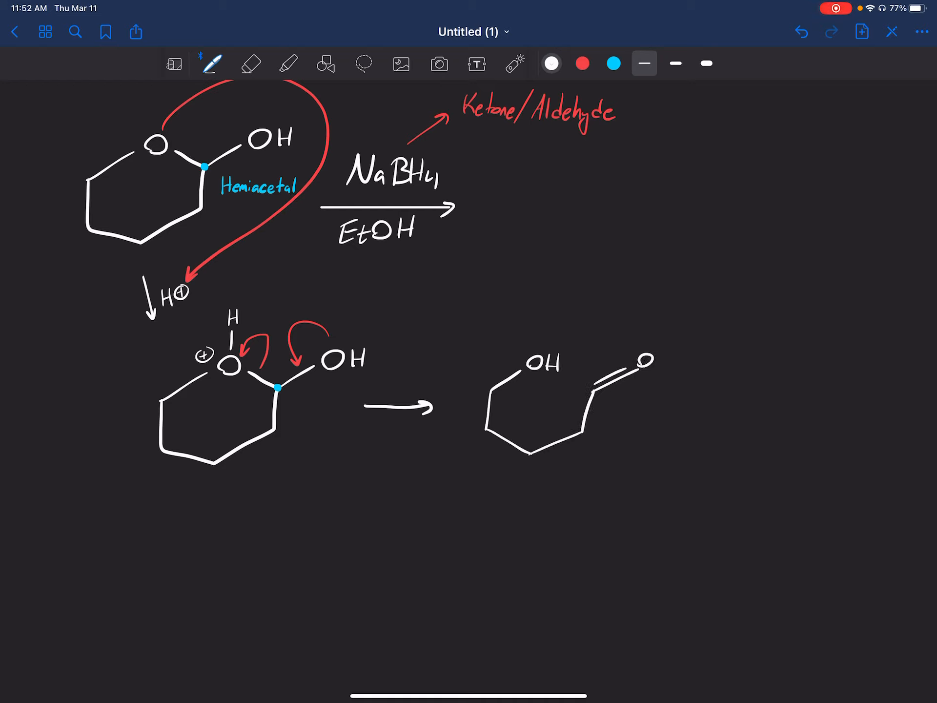
{"action": "type", "text": "+H"}
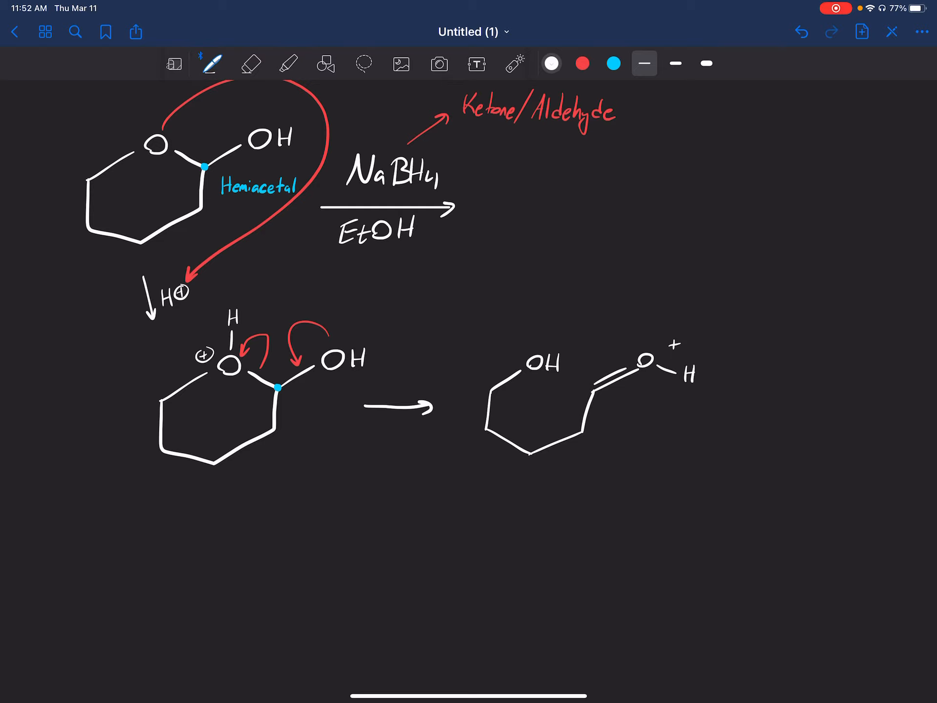
{"action": "left_click", "coordinate": [612, 64]}
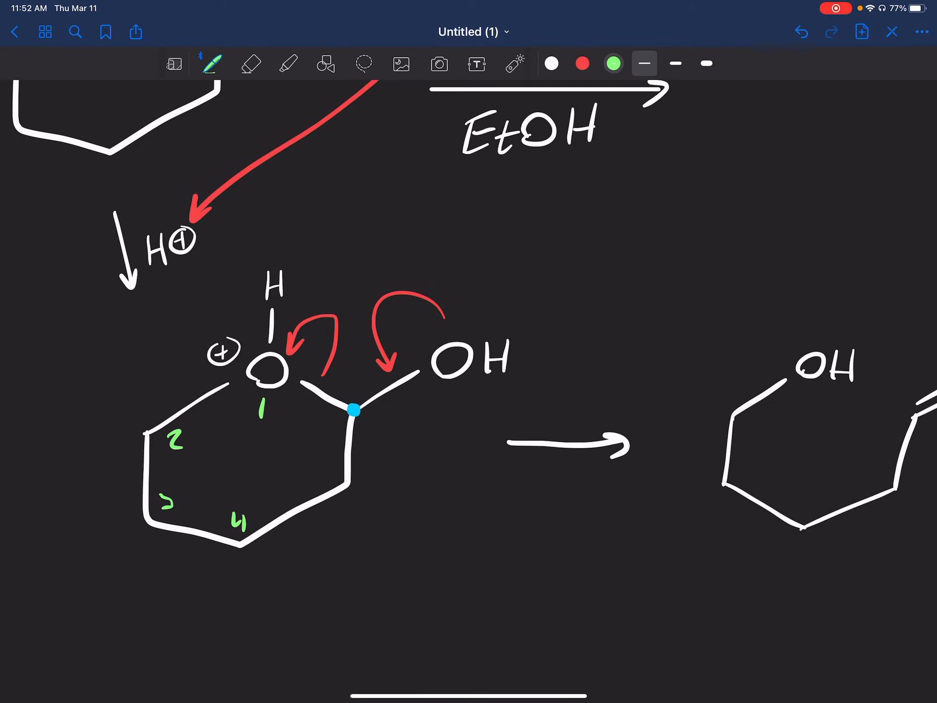
{"action": "type", "text": "7"}
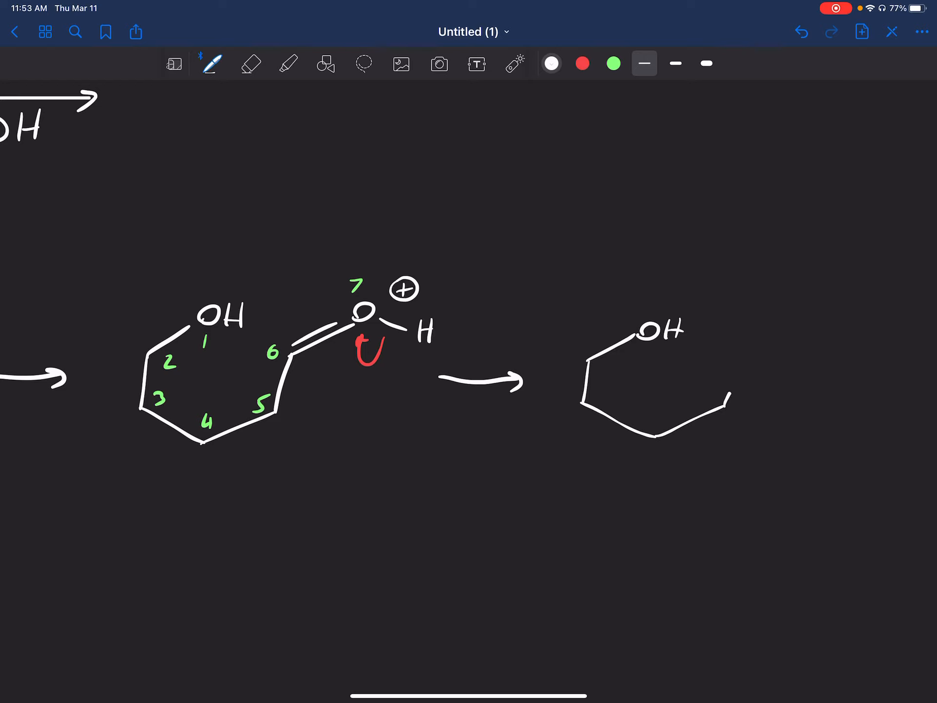
Step: Draw the downward arrow labelled 'NaBH4, EtOH' beneath the hydroxy aldehyde
{"action": "scroll", "scroll_direction": "left", "scroll_amount": 3}
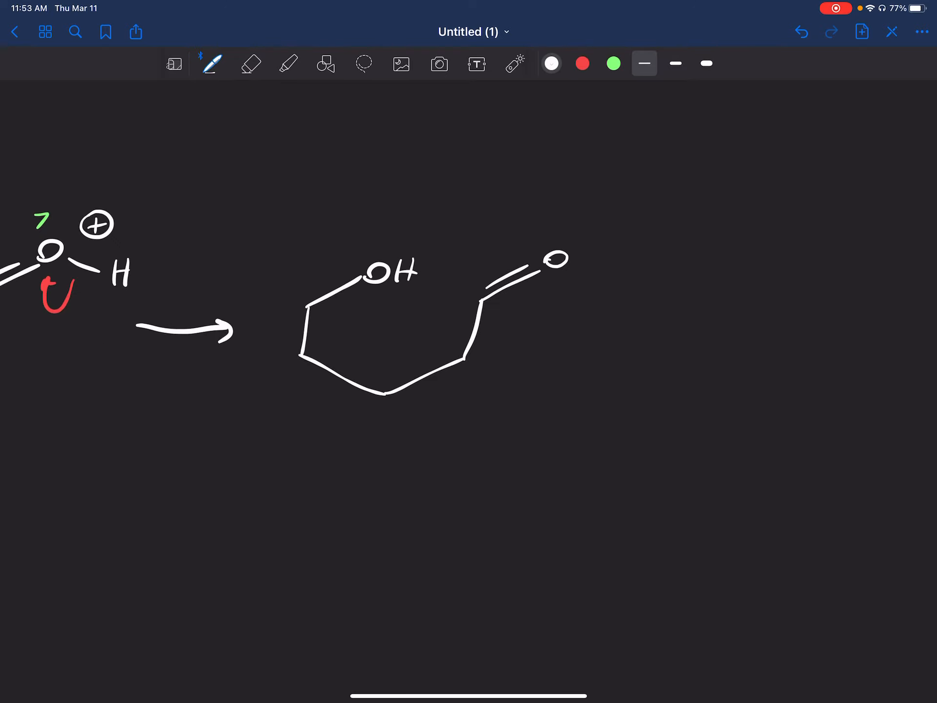
{"action": "left_click_drag", "start_coordinate": [377, 418], "coordinate": [377, 526]}
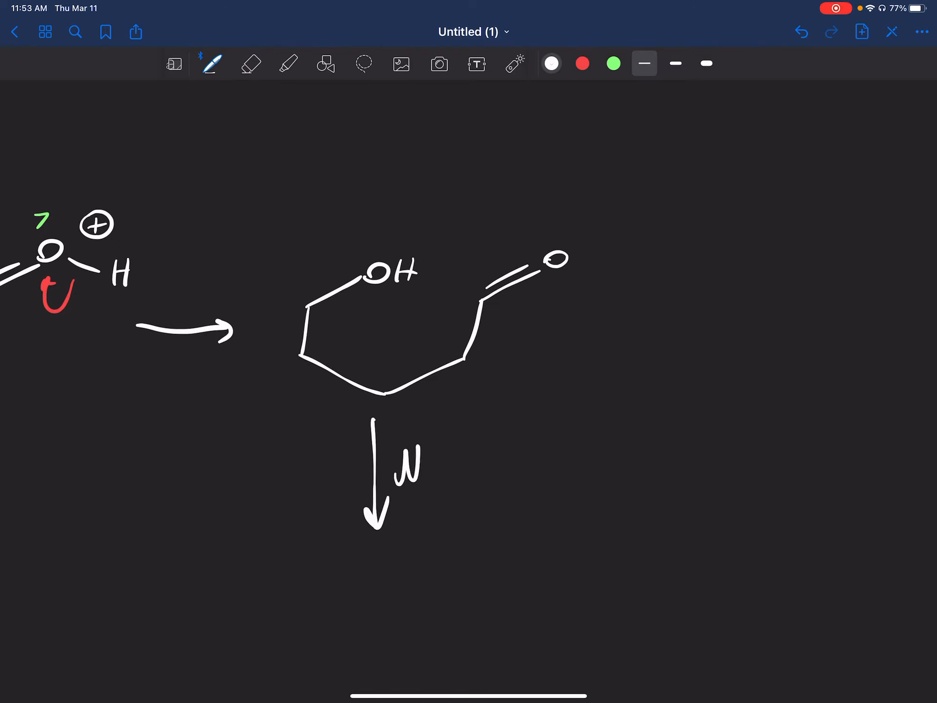
{"action": "type", "text": "a"}
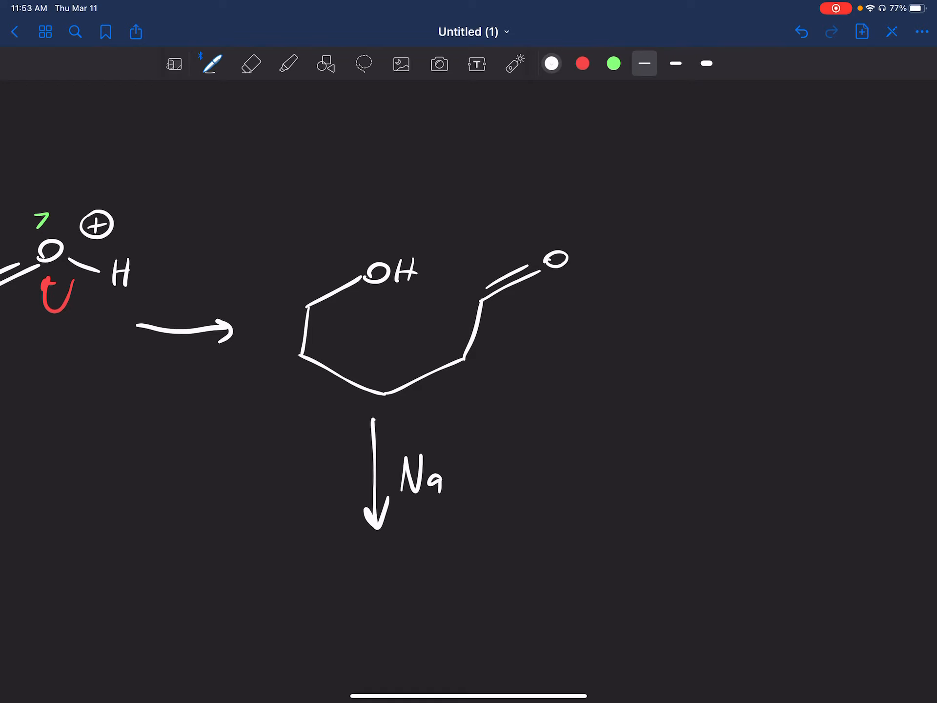
{"action": "type", "text": "BH4"}
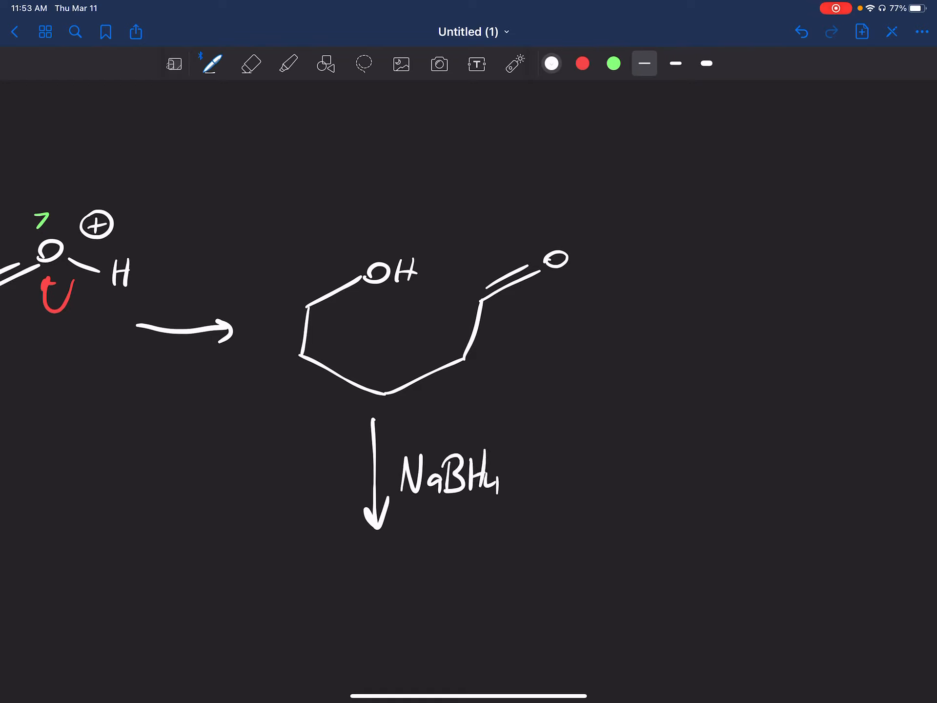
{"action": "type", "text": ", EtOH"}
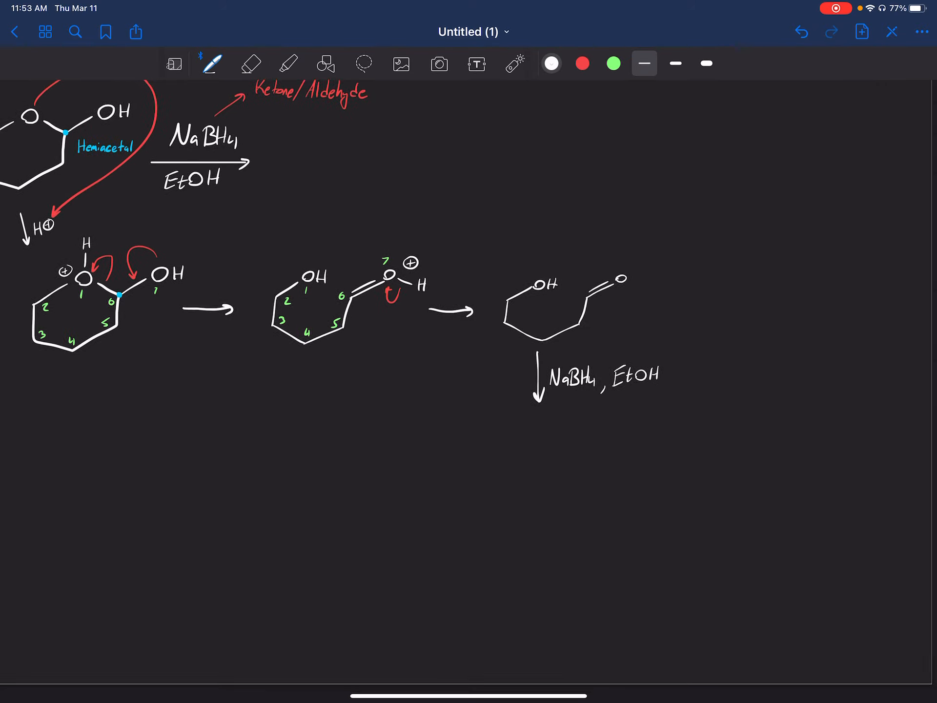
Step: Begin the reduced product's OH end, toggling between eraser and pen to tidy it
{"action": "left_click", "coordinate": [249, 63]}
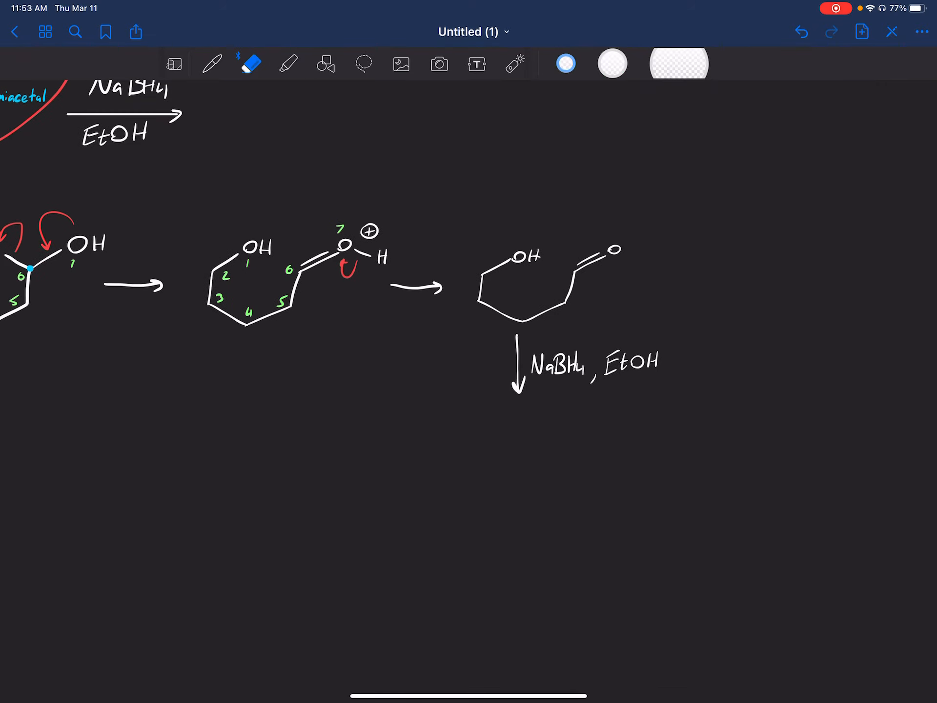
{"action": "left_click", "coordinate": [209, 64]}
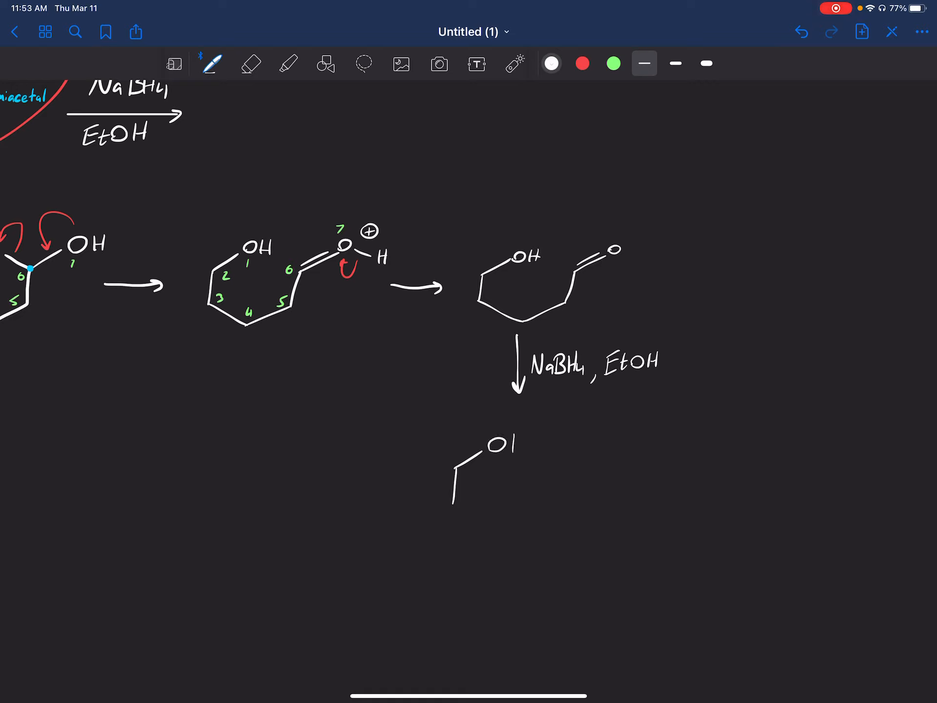
{"action": "left_click", "coordinate": [251, 64]}
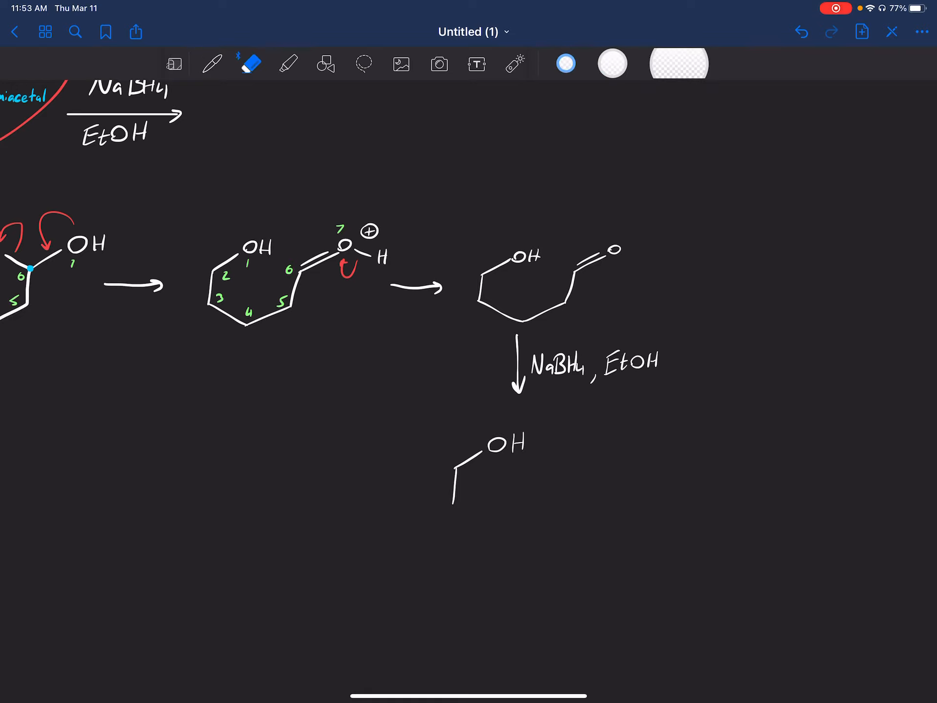
Step: Reselect the pen and bring up the hemiacetal/acetal summary page
{"action": "left_click", "coordinate": [211, 63]}
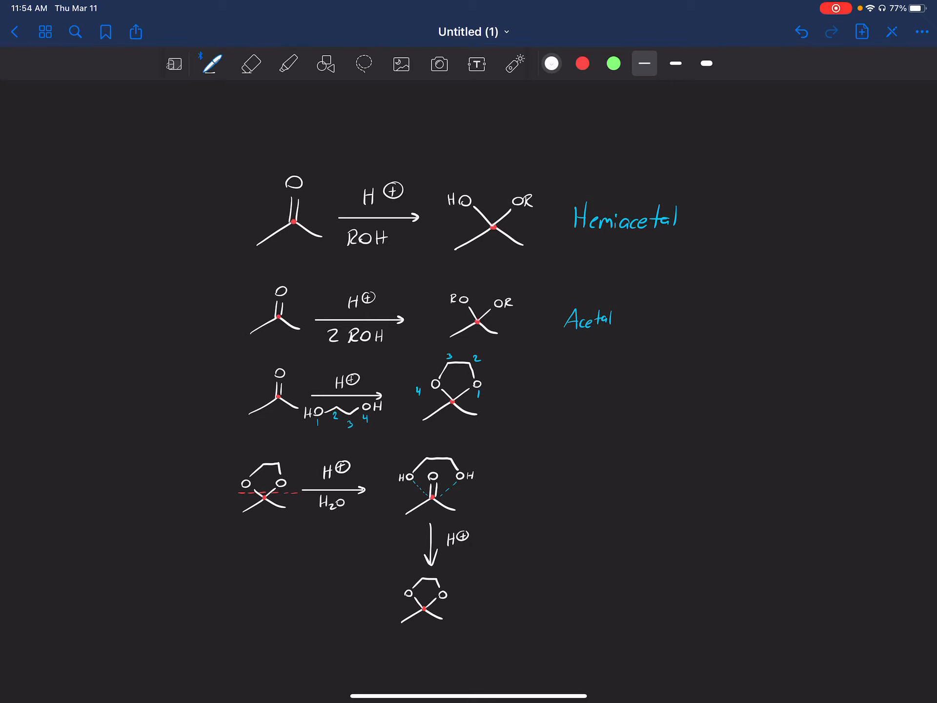
Step: Scroll back to the diol mechanism page and erase the loop around the bicyclic acetal
{"action": "scroll", "scroll_direction": "down", "scroll_amount": 3}
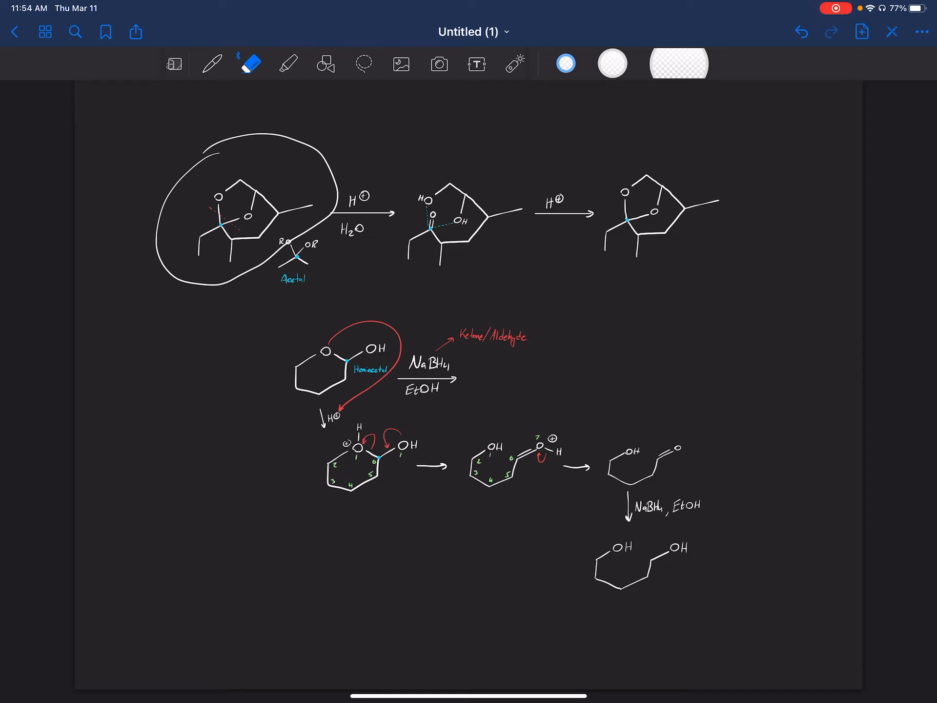
{"action": "left_click", "coordinate": [209, 63]}
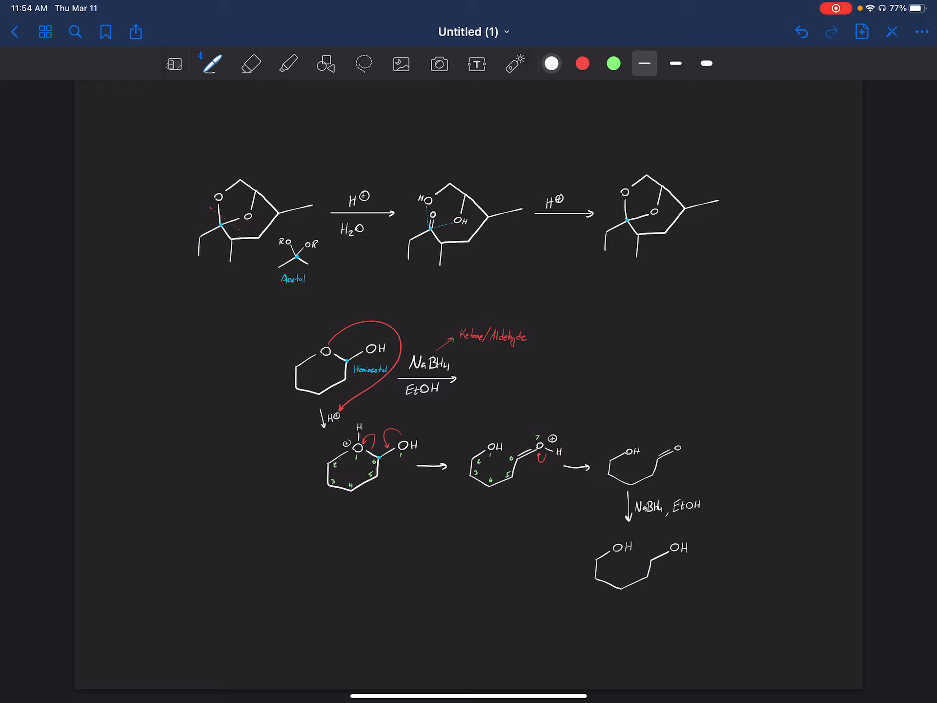